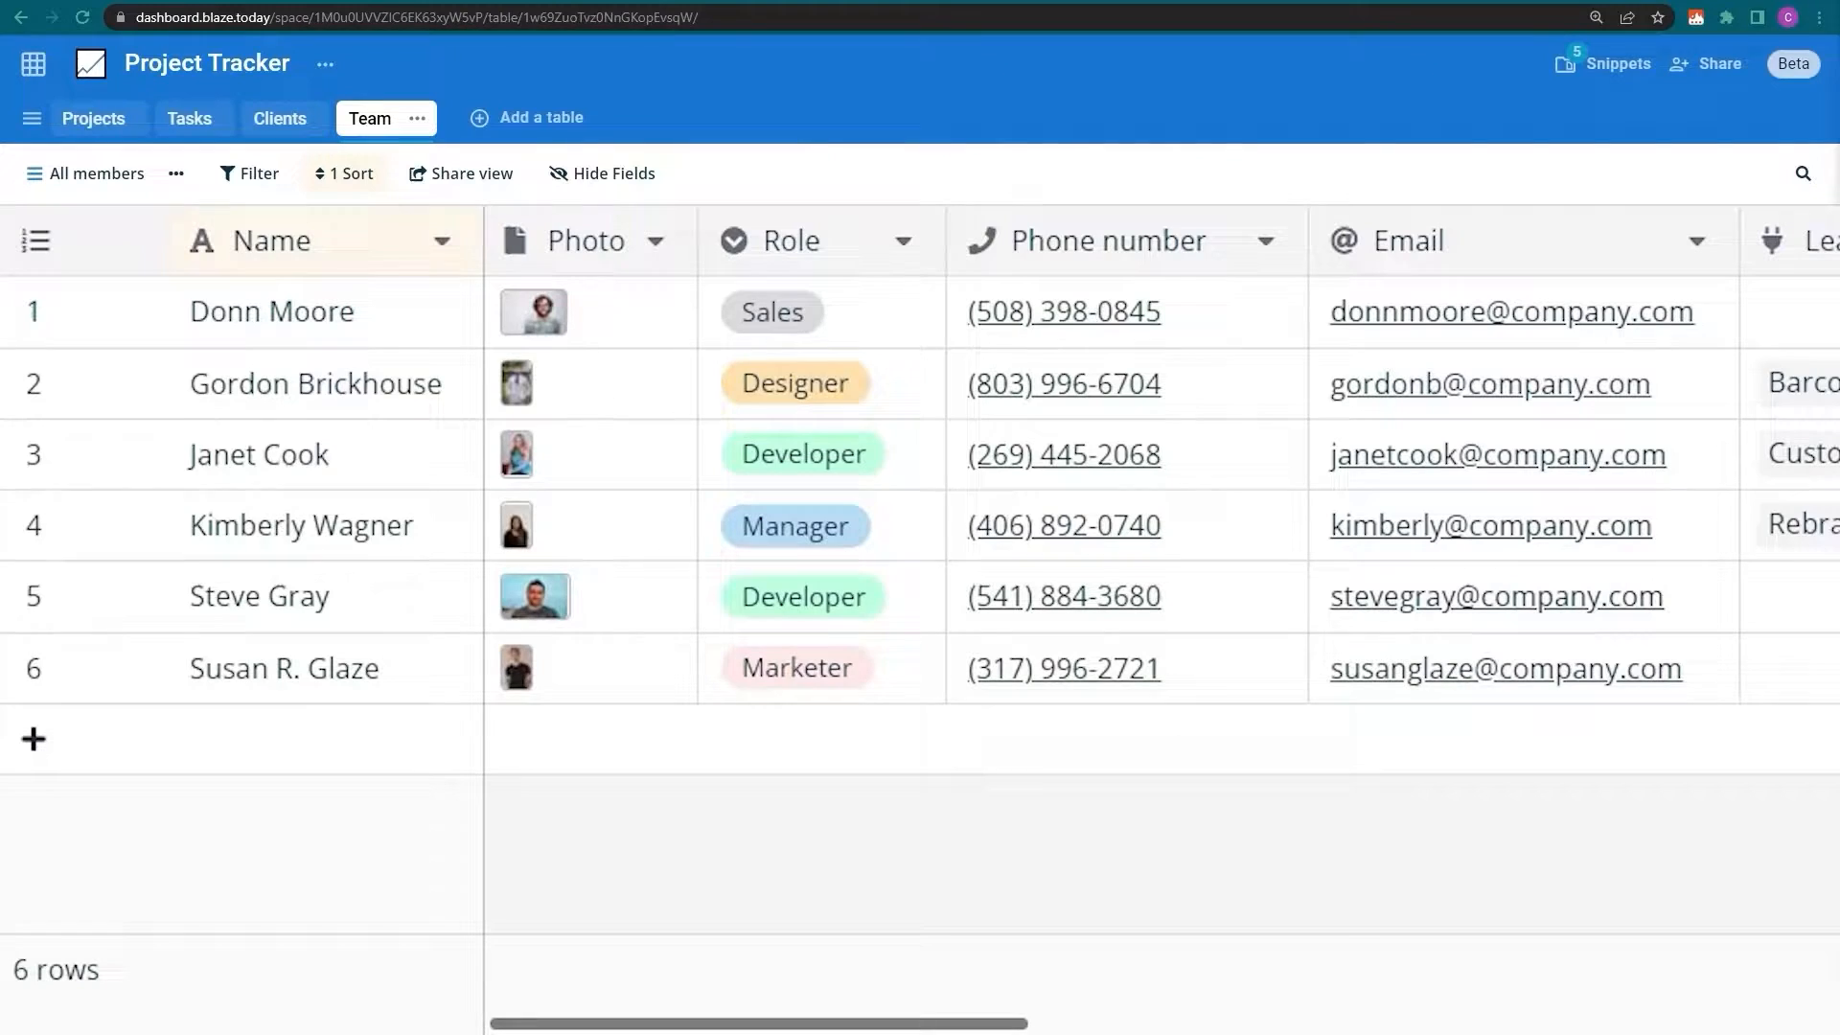
mouse_move(94, 118)
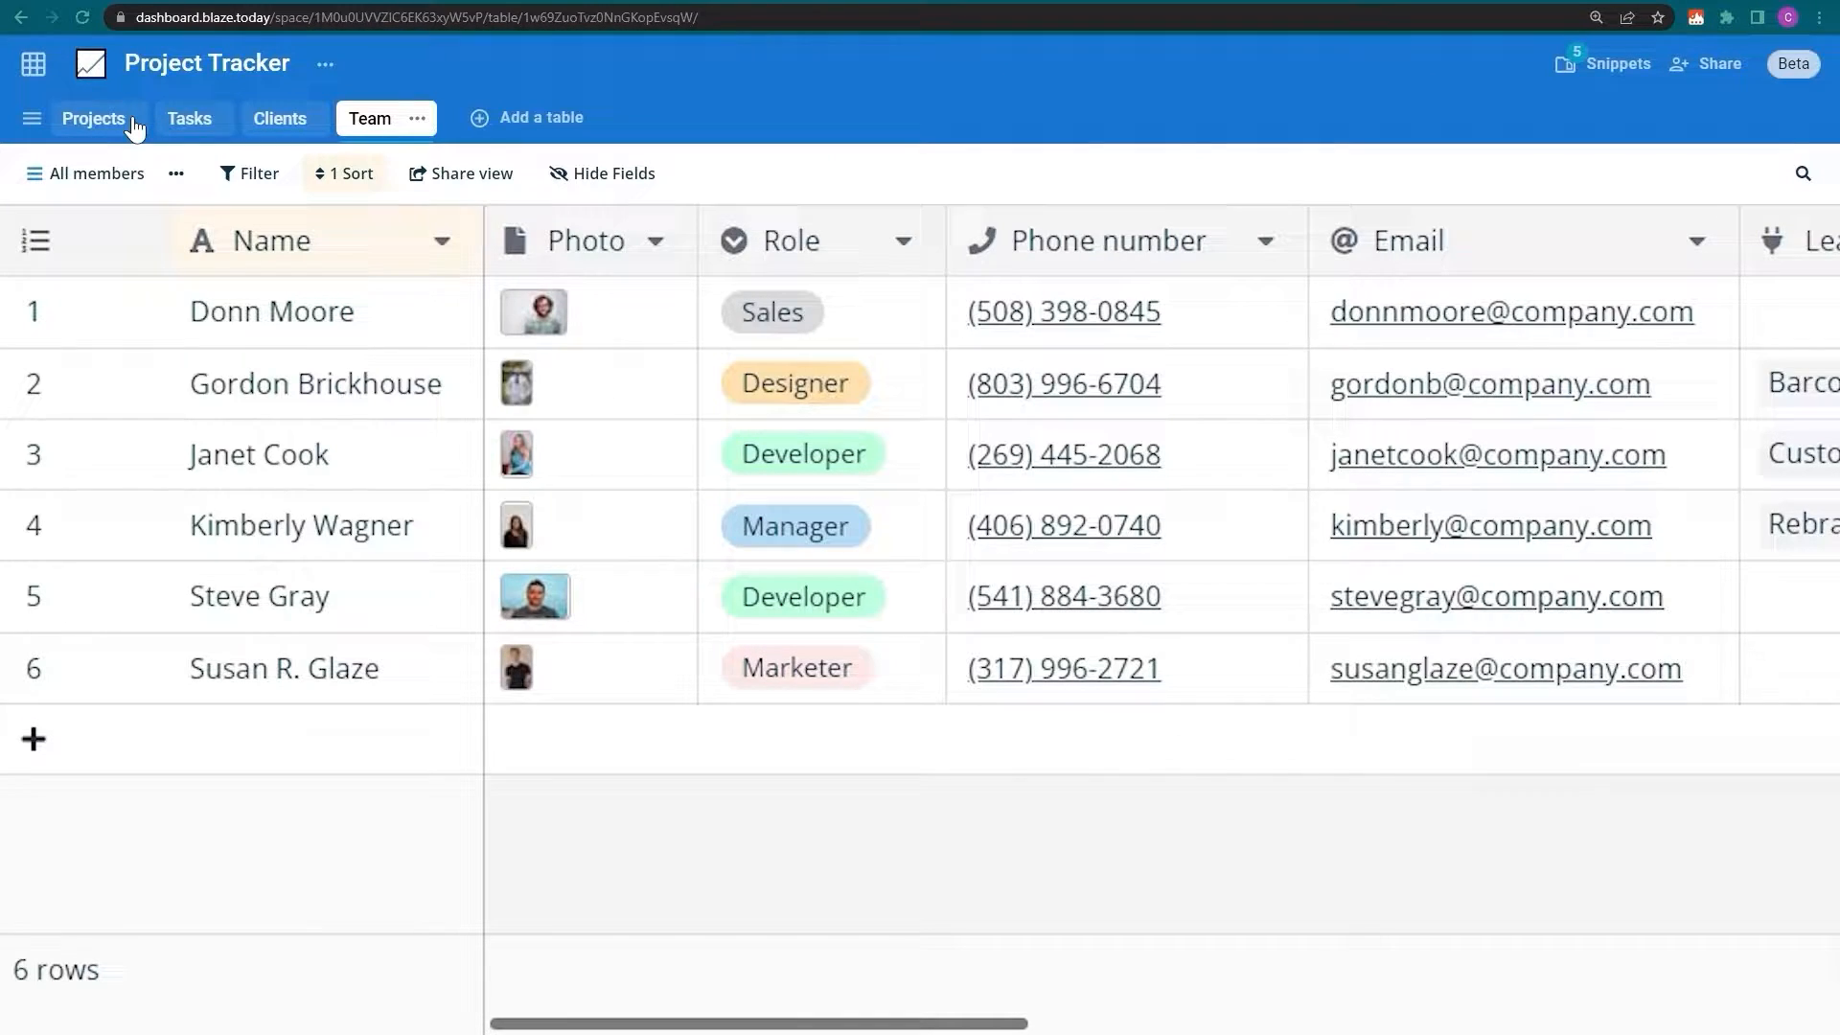
- Browse the Projects, Tasks and Clients tables, returning to the Team table
click(93, 117)
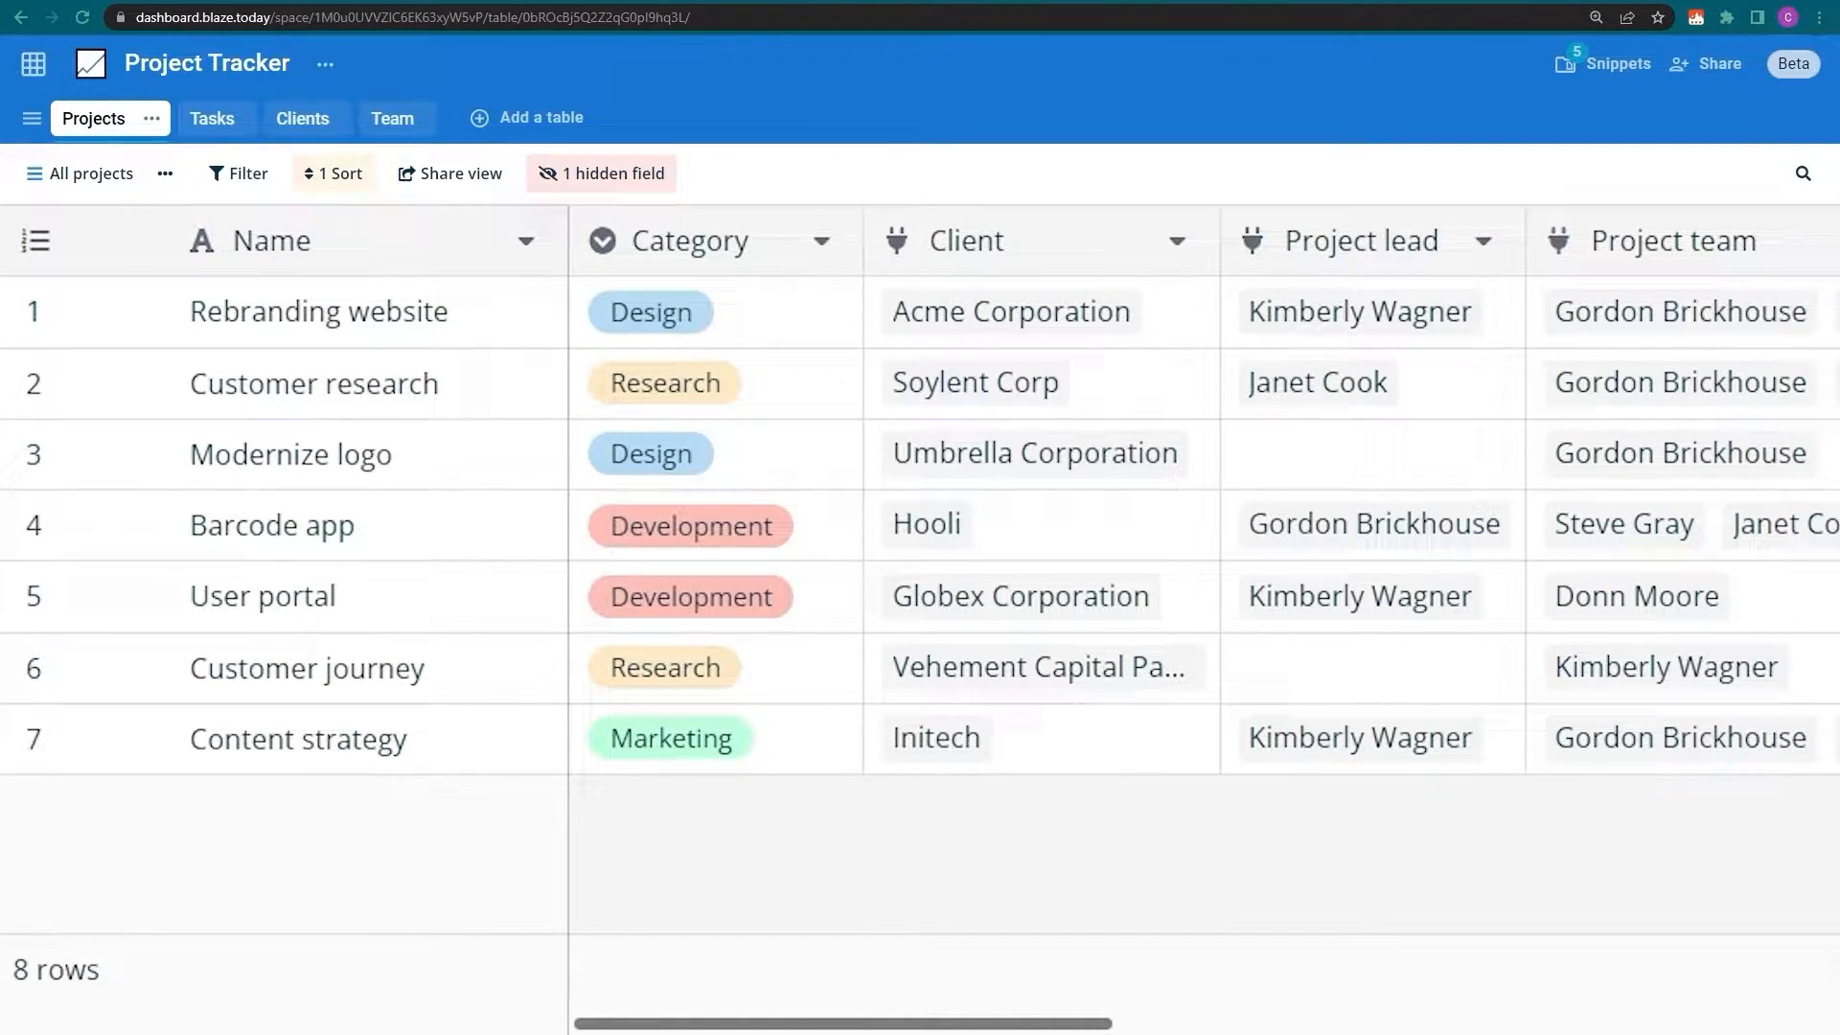
mouse_move(212, 117)
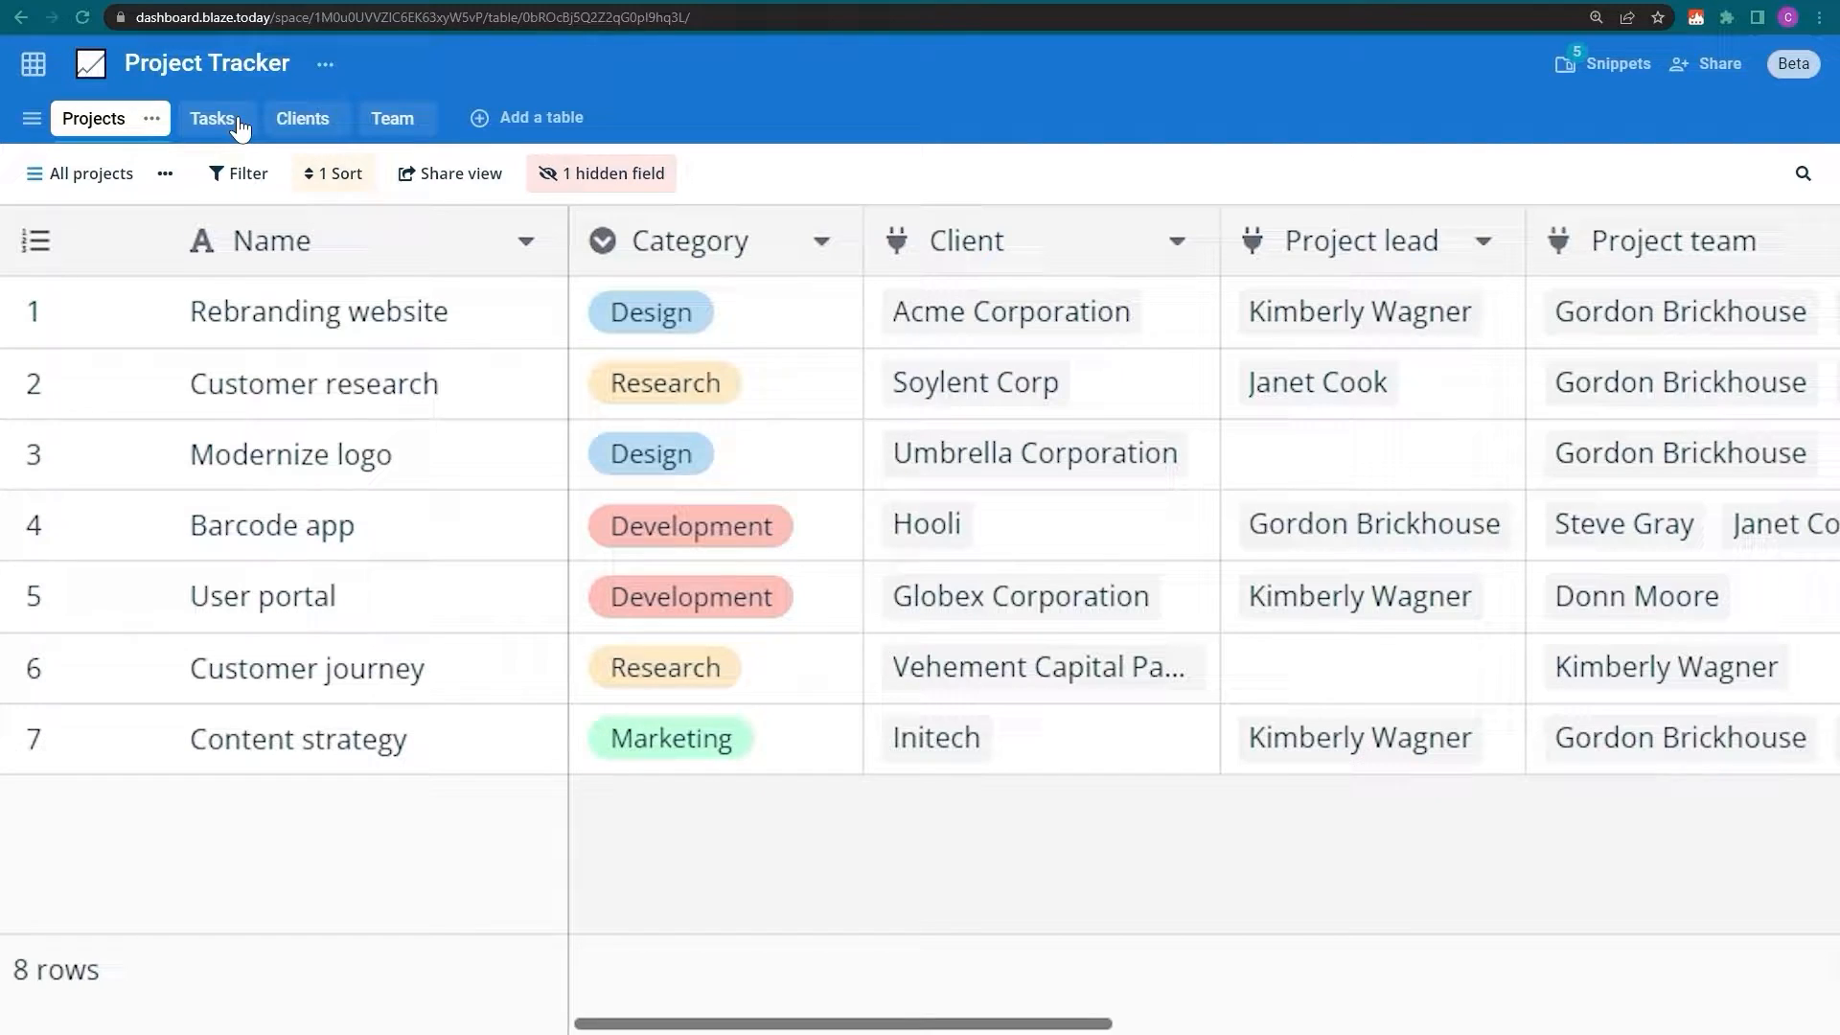
click(212, 117)
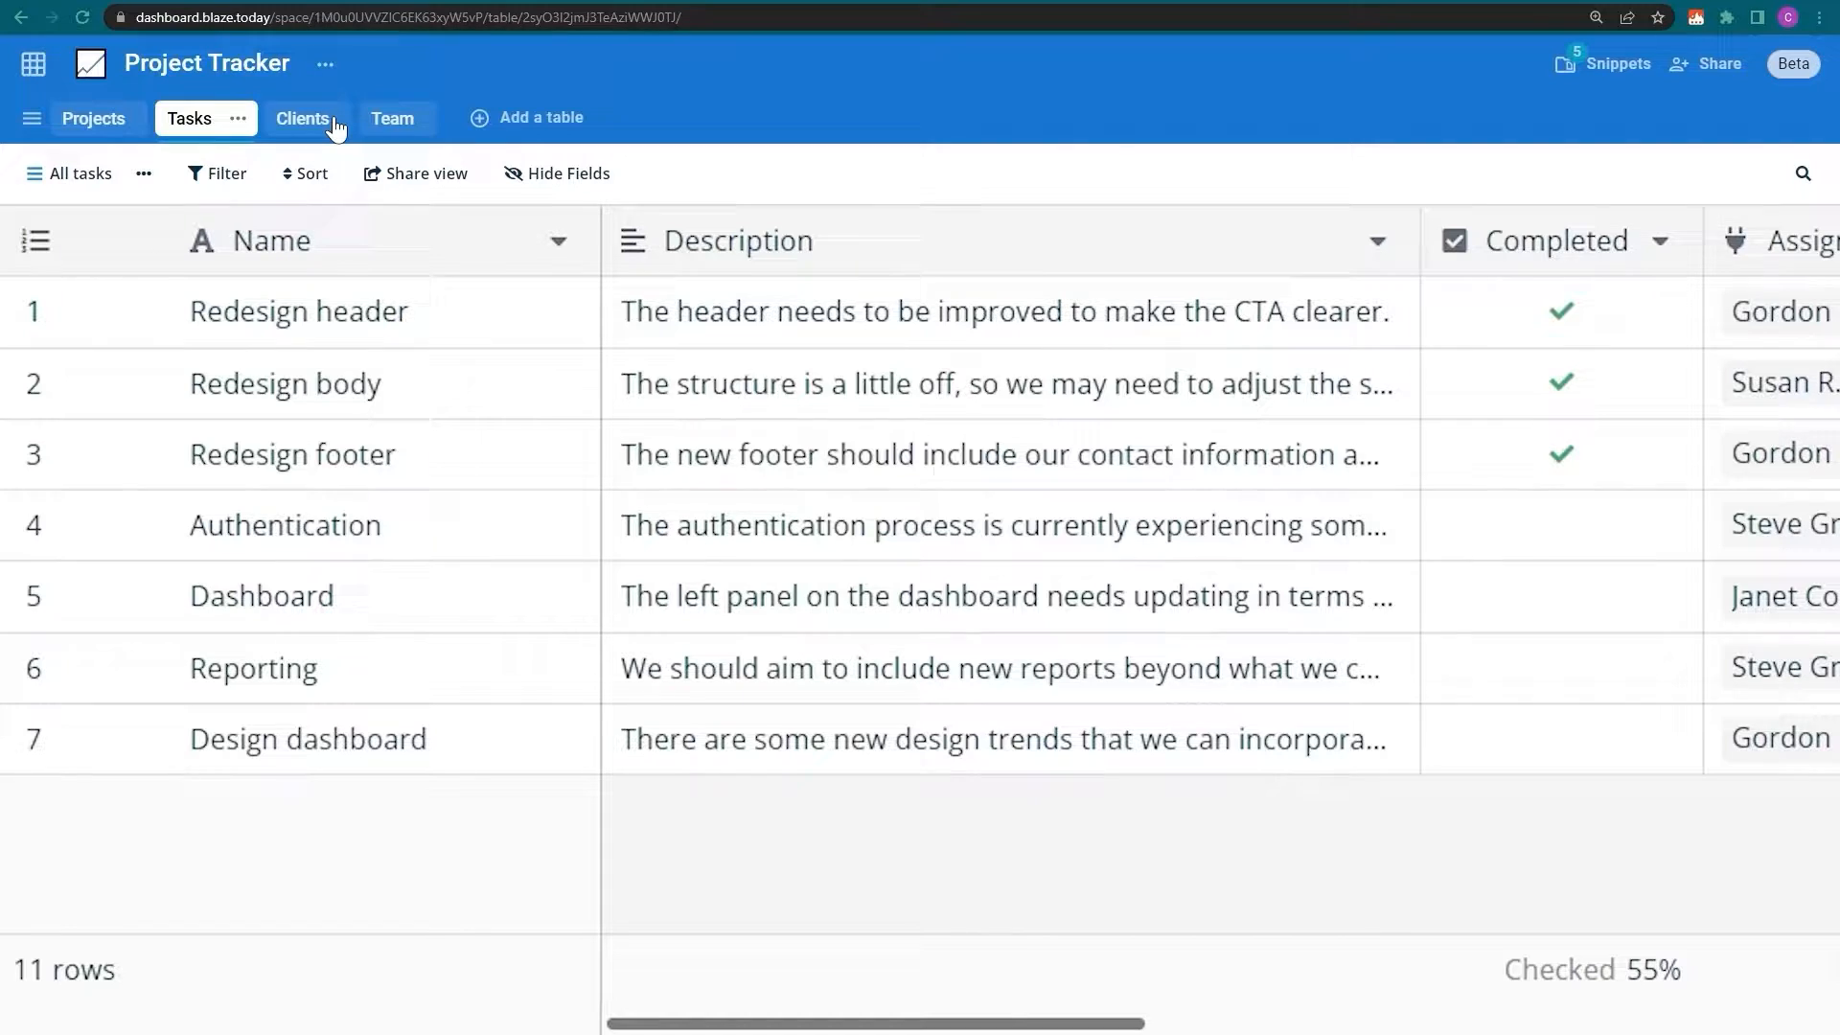
click(303, 117)
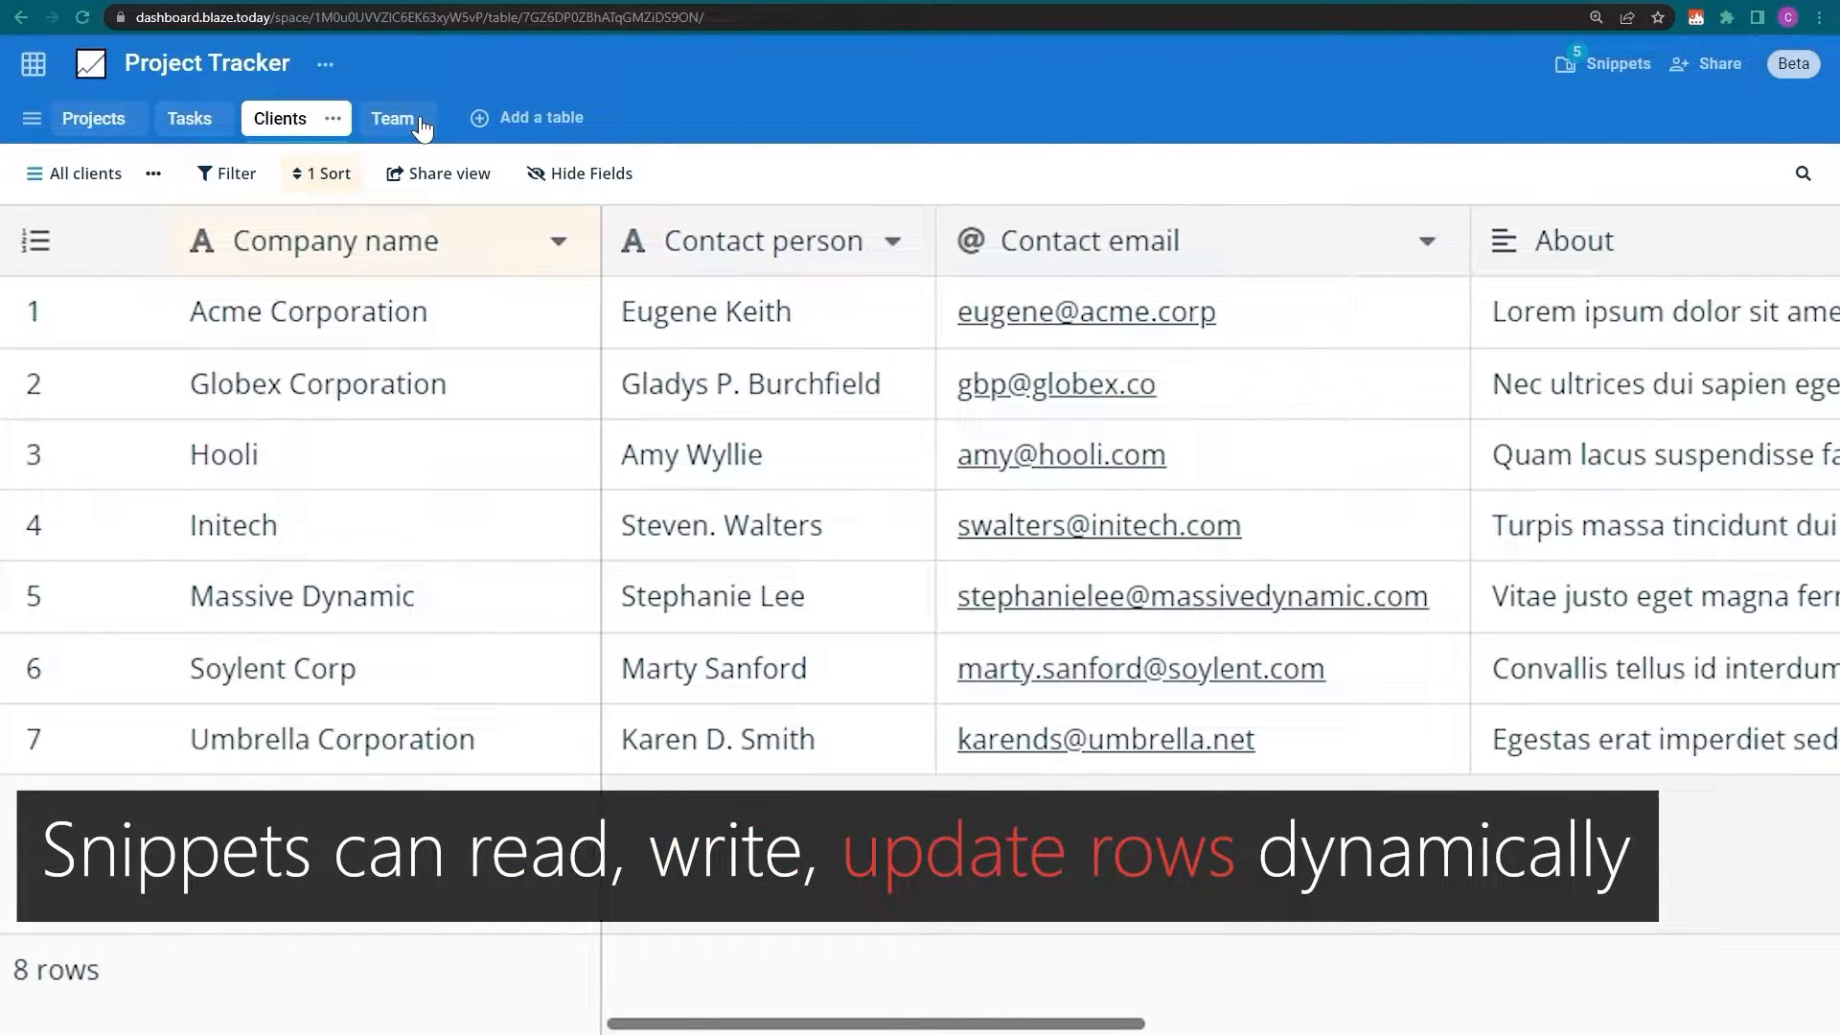
click(368, 117)
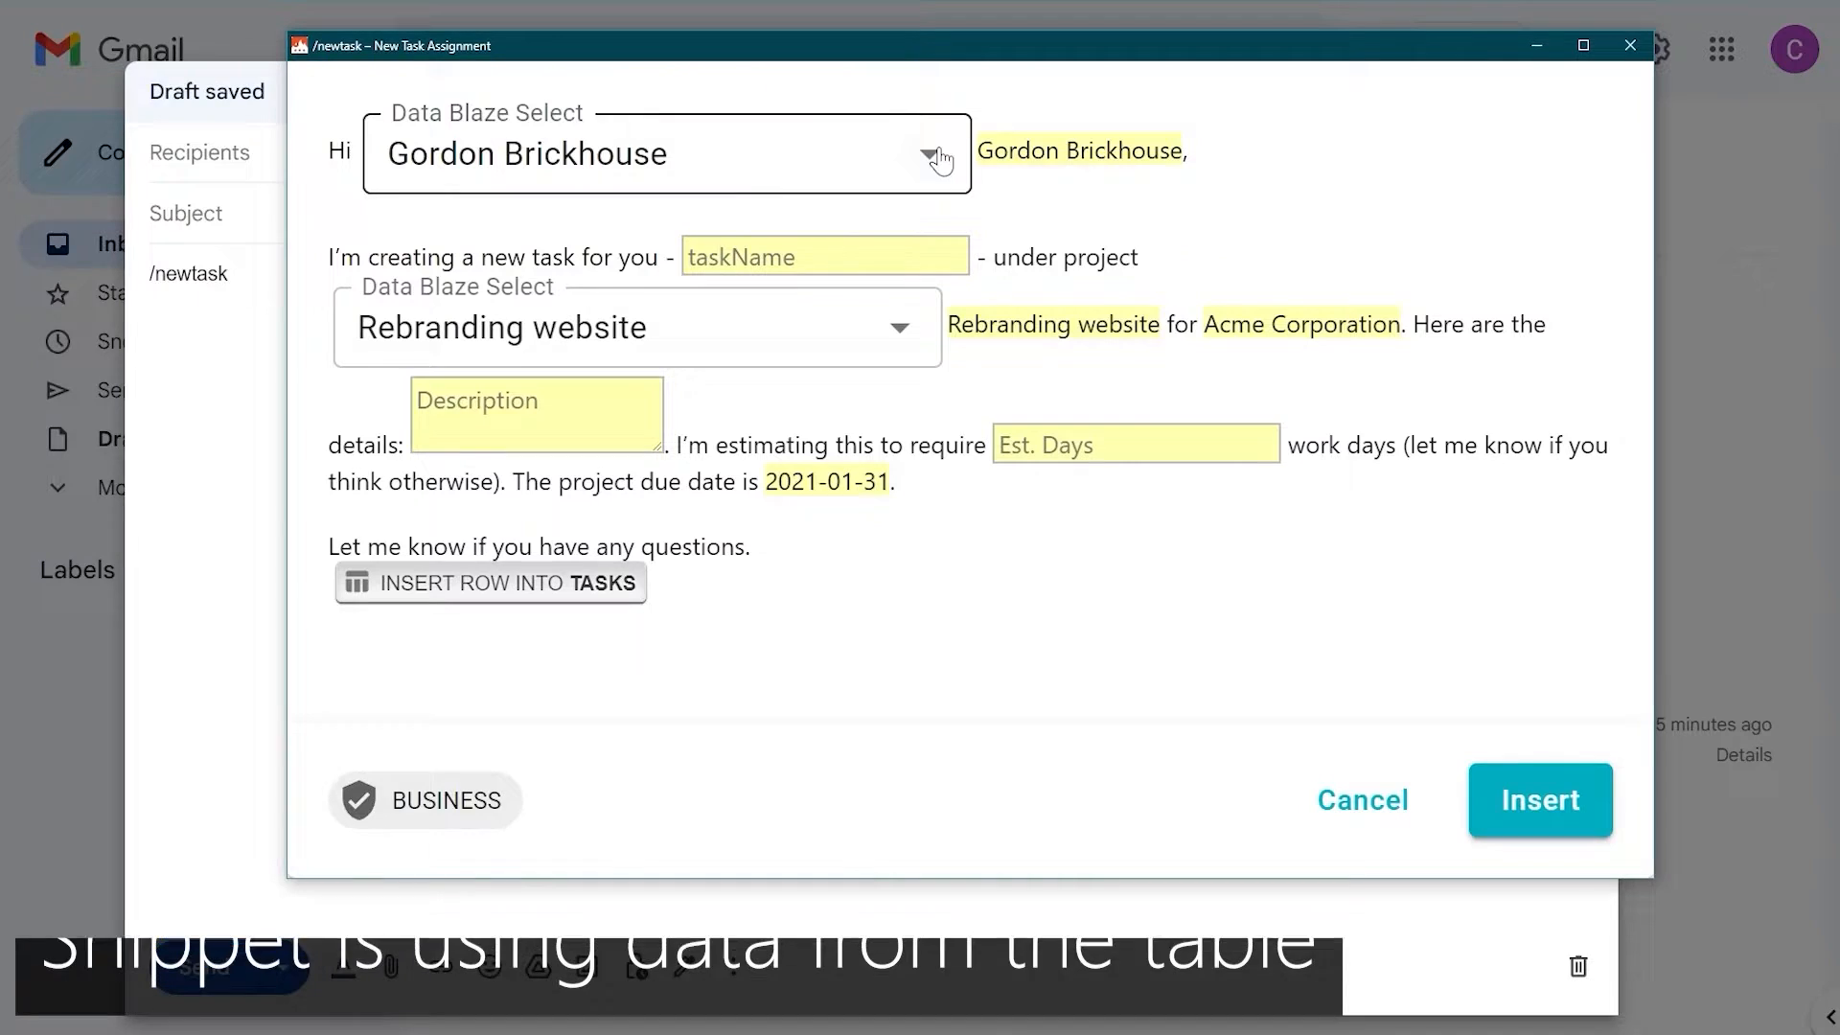
- Choose a team member as the assignee in the New Task Assignment form
click(928, 154)
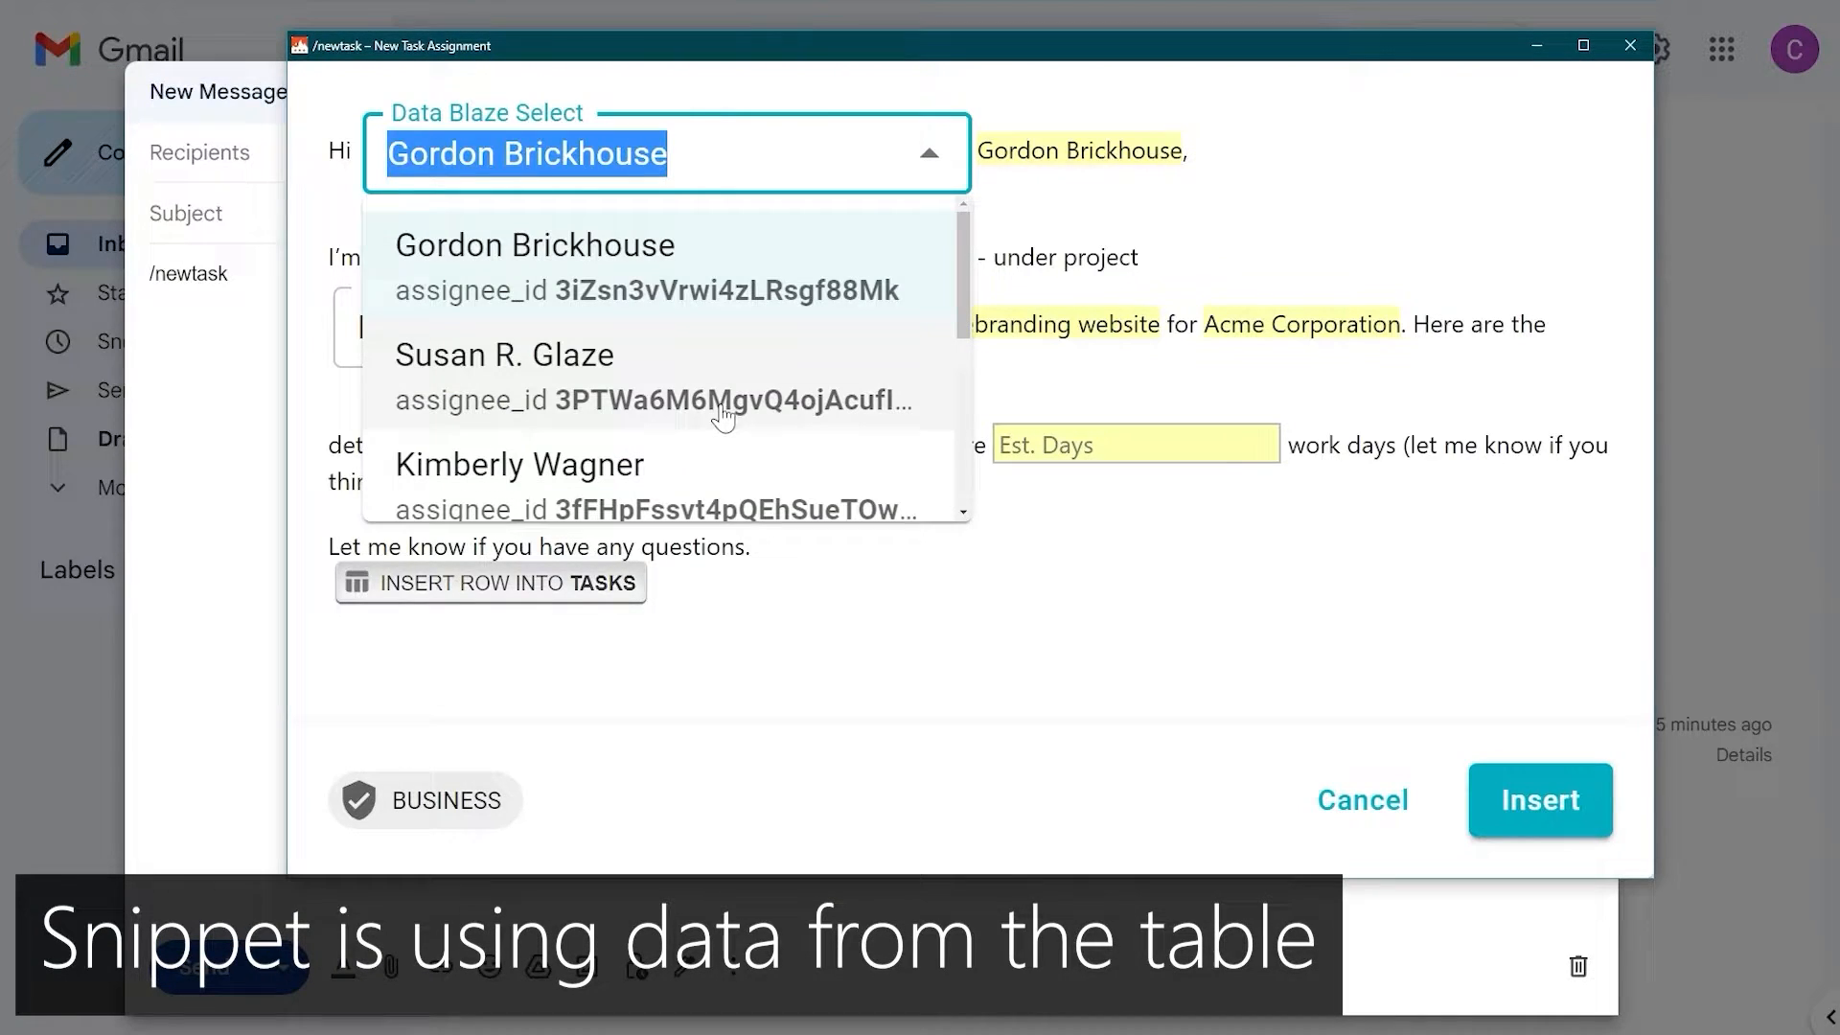
click(504, 355)
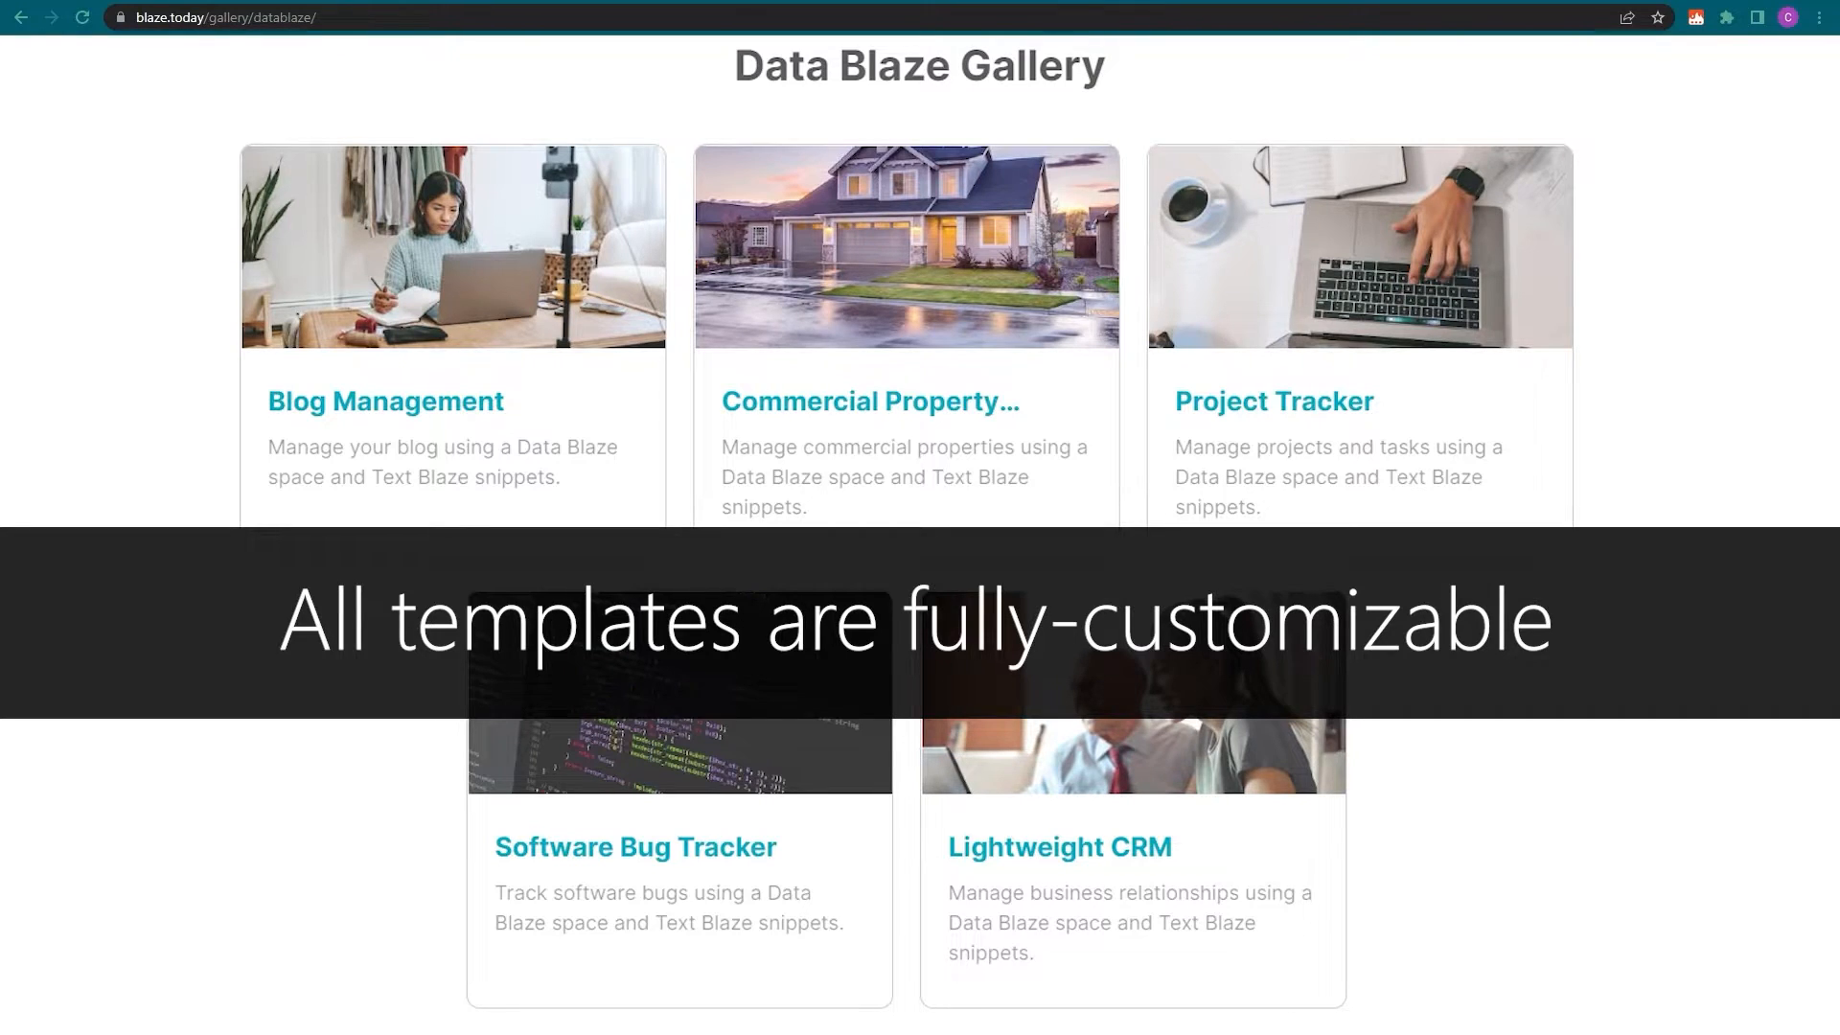
mouse_move(1384, 411)
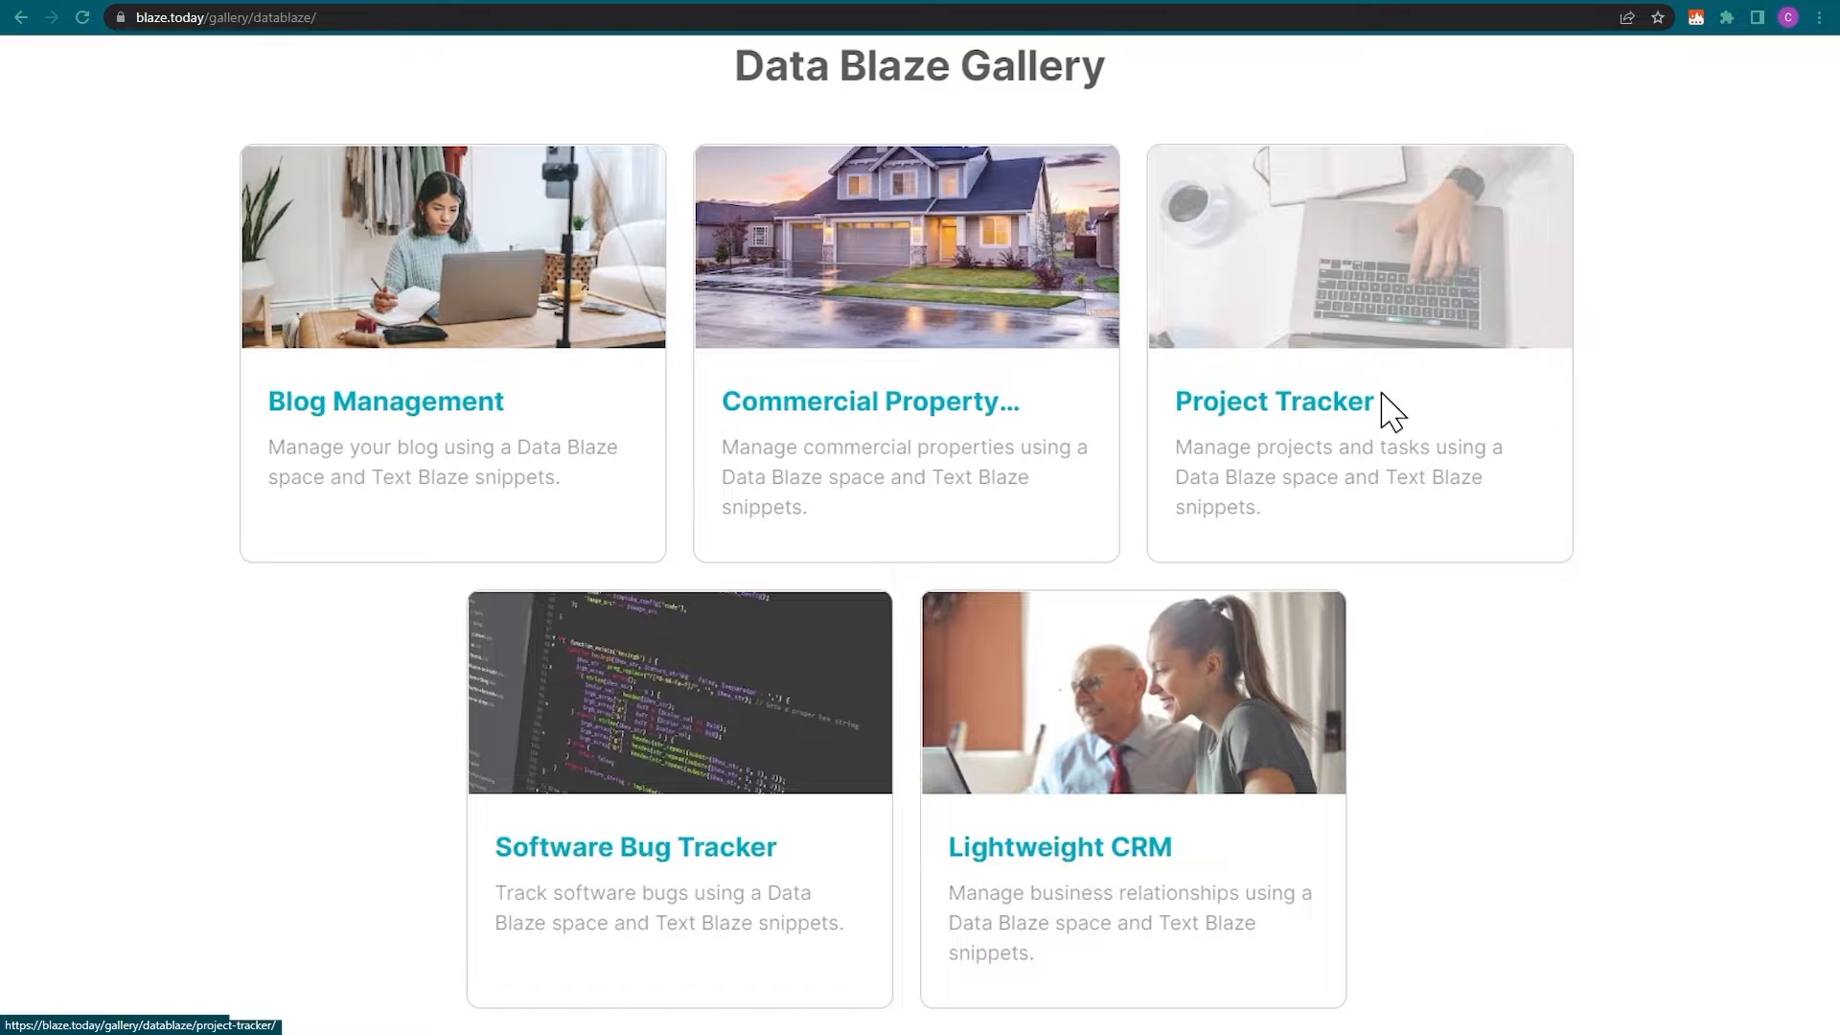
- View the Project Tracker template page and browse its embedded preview, including the Clients table
click(1273, 400)
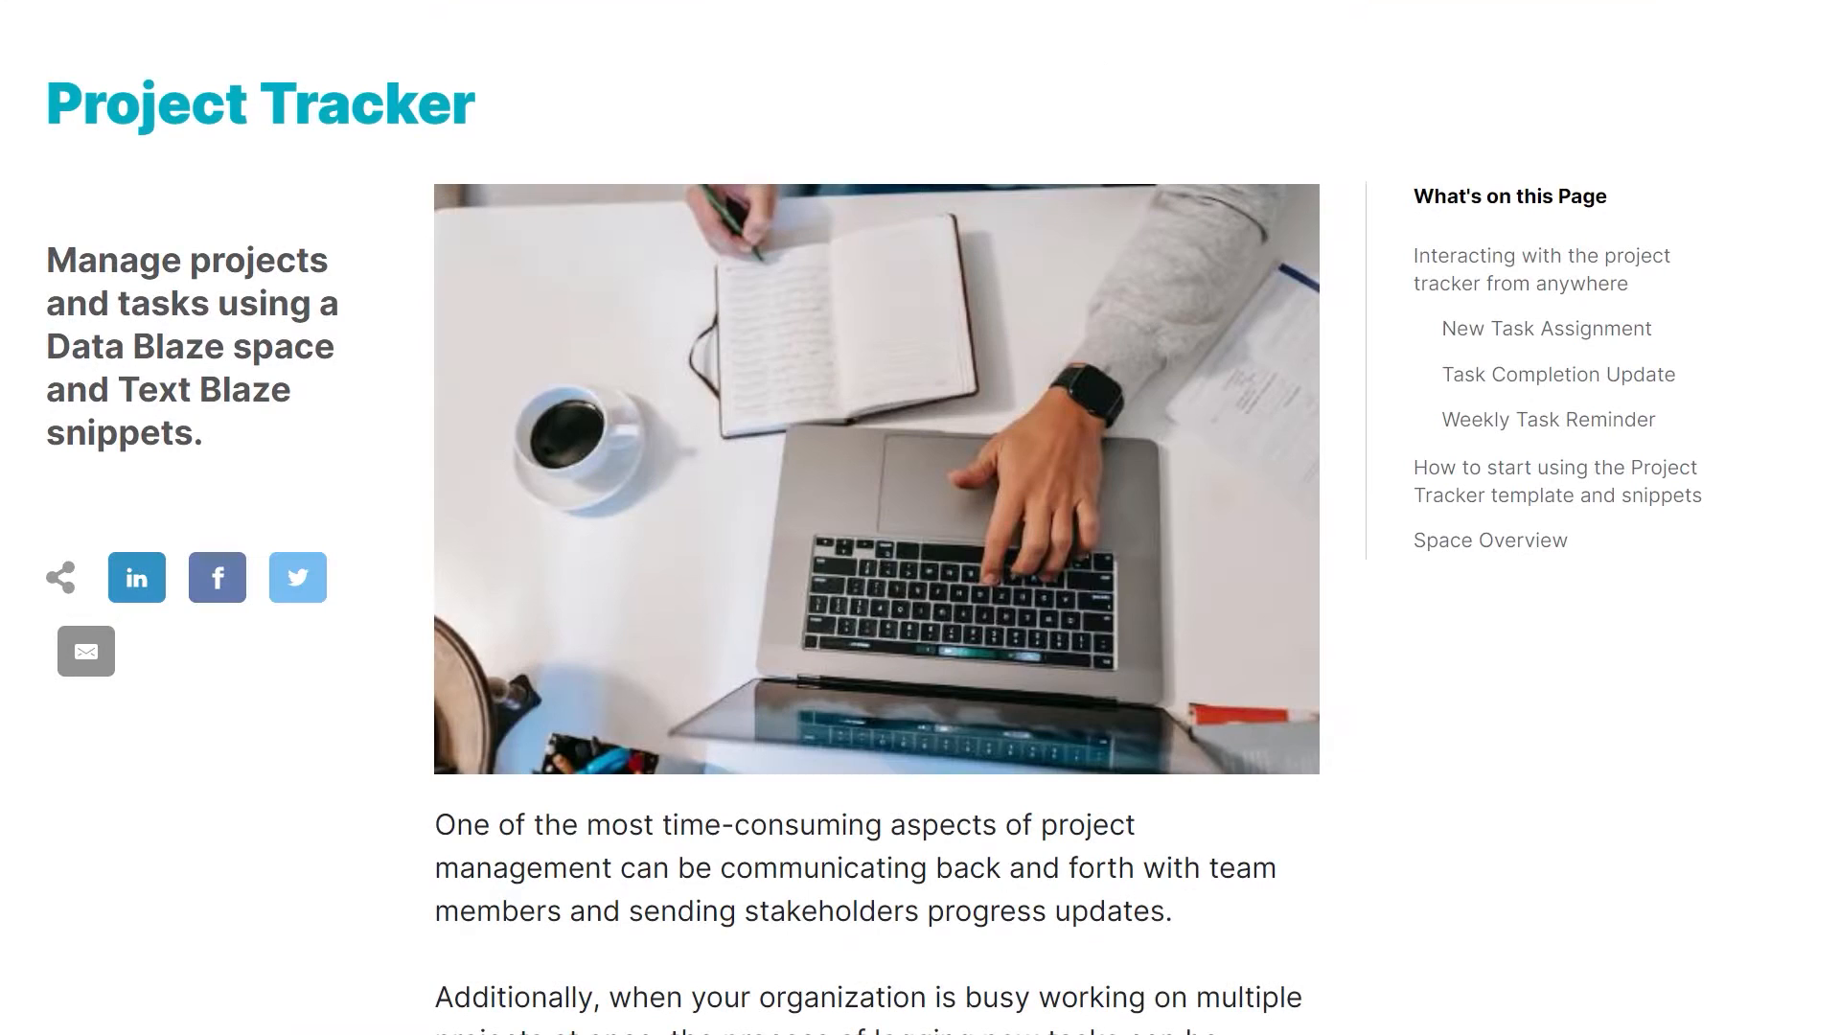
scroll(down, 3)
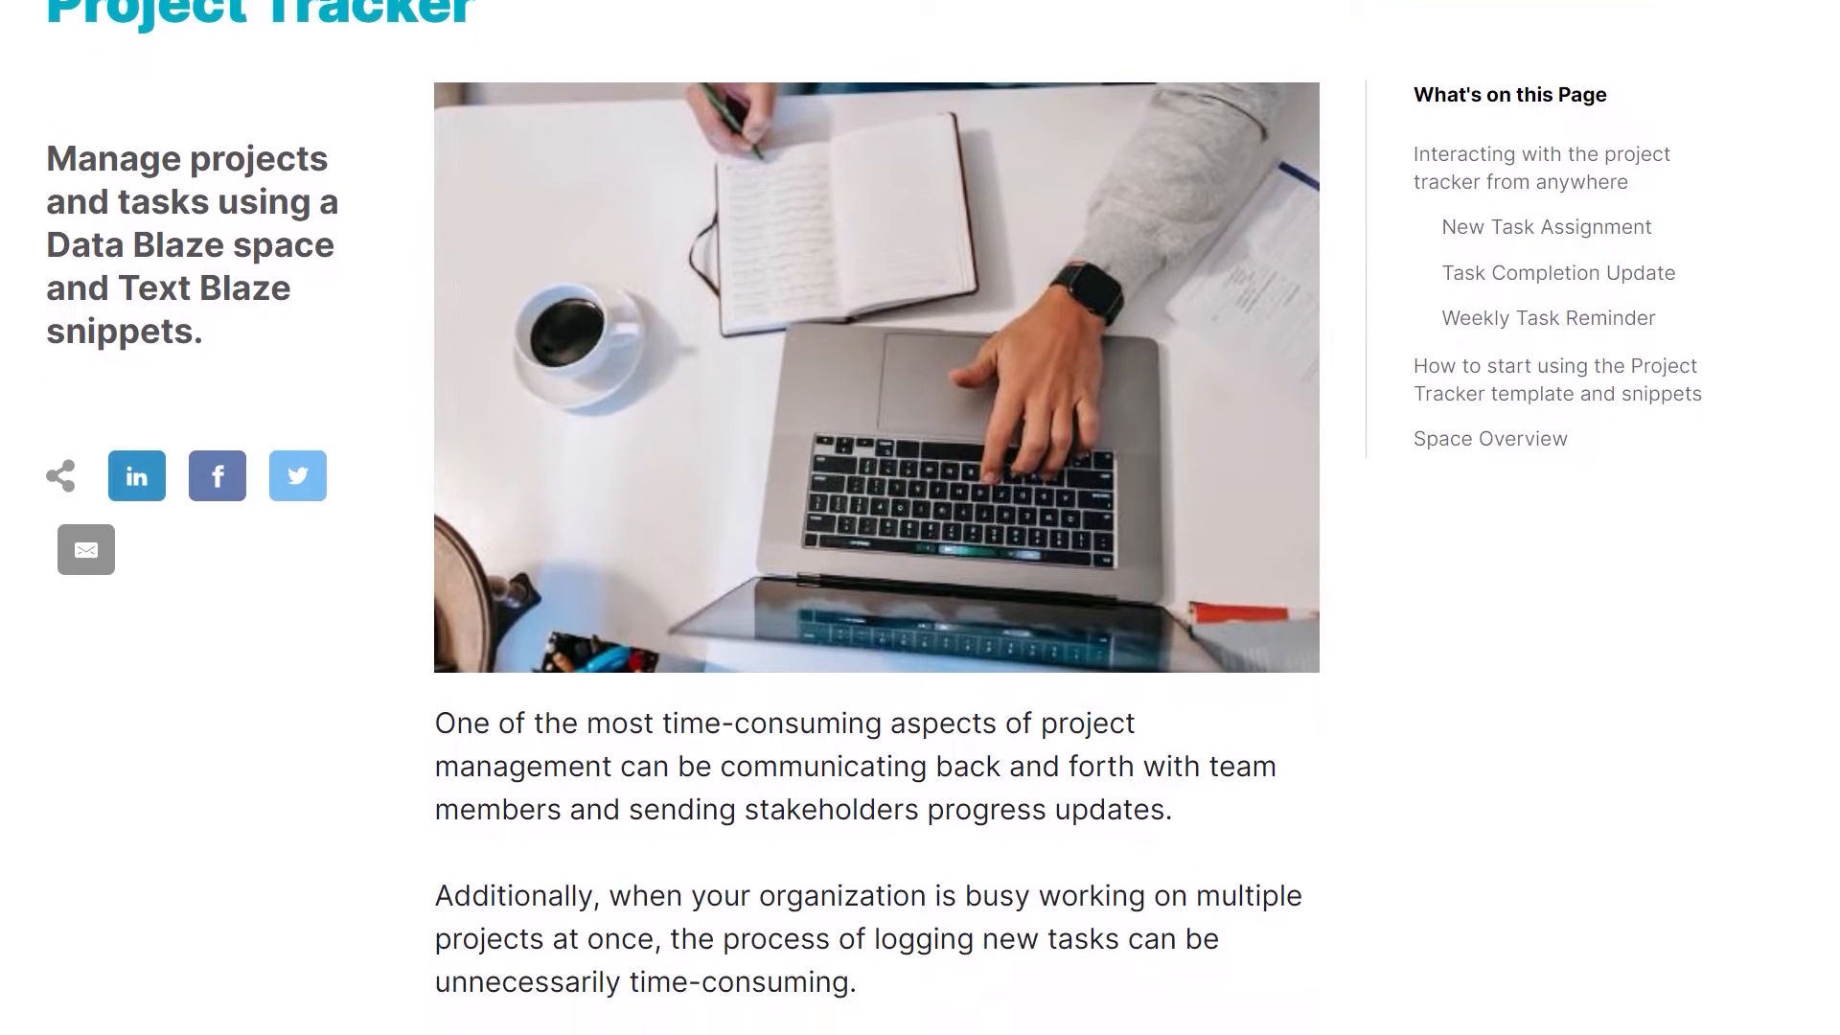
scroll(down, 3)
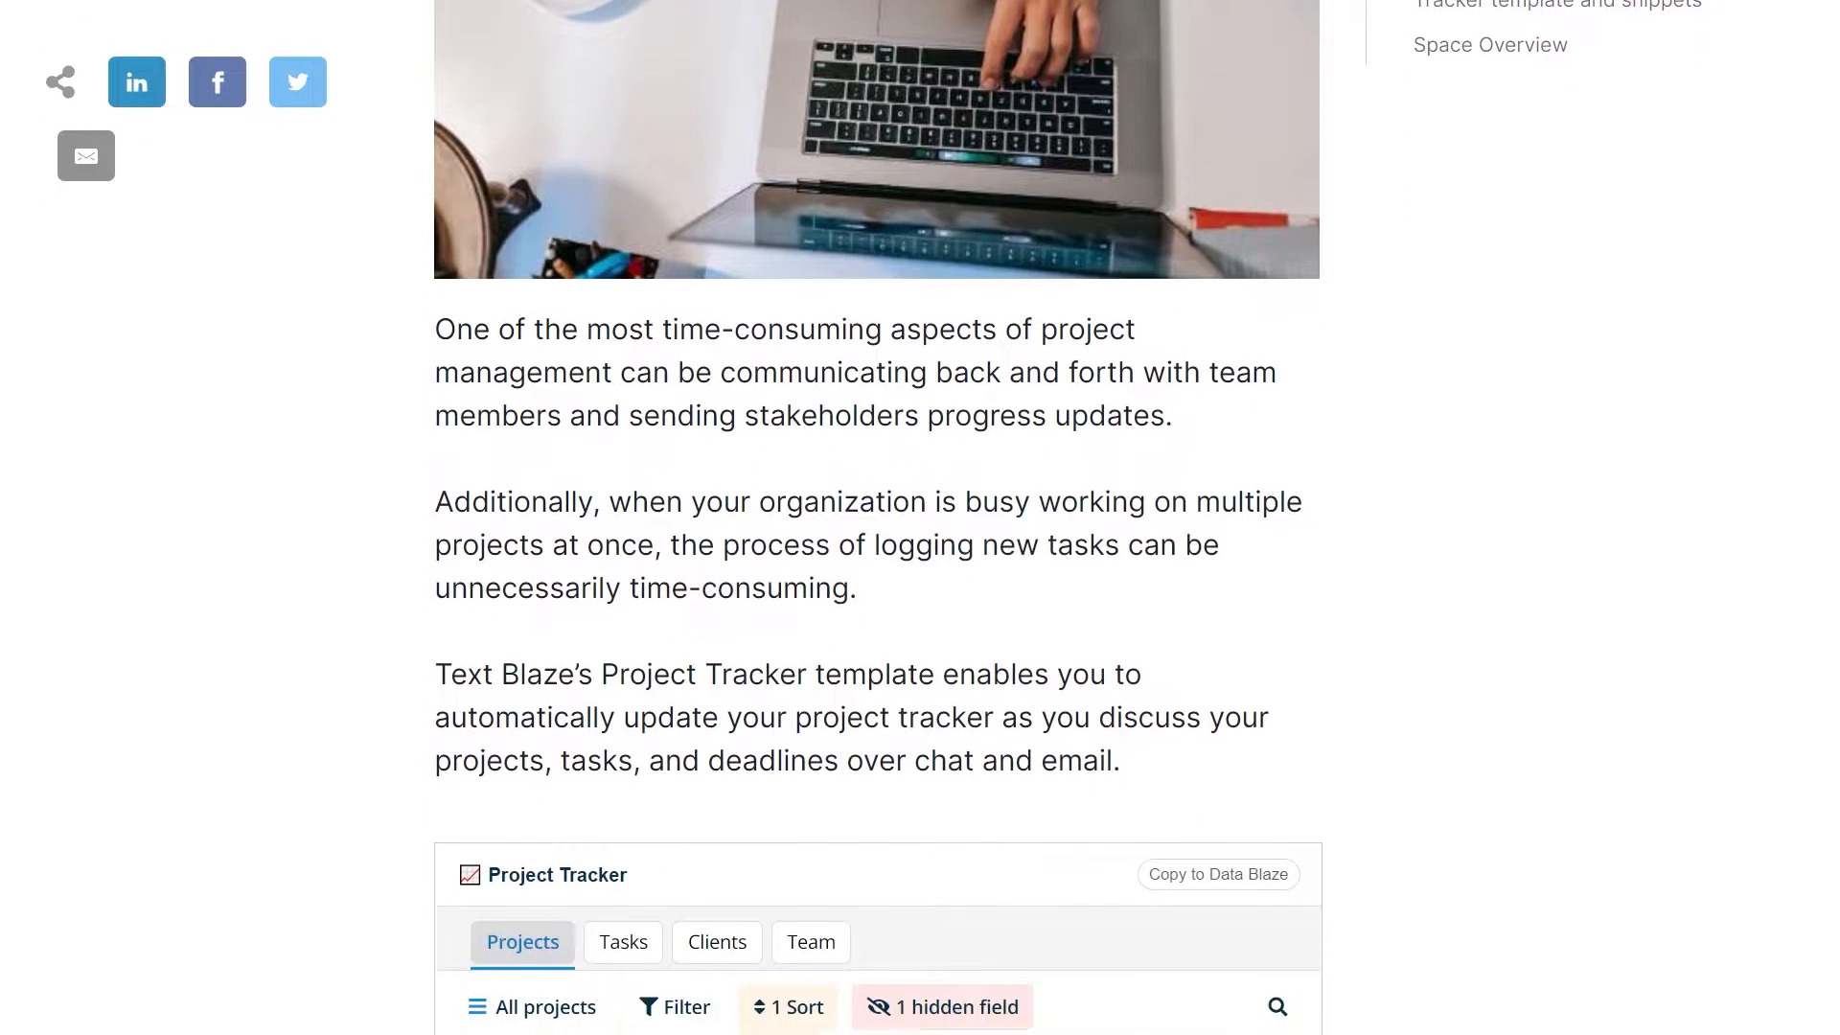
scroll(down, 3)
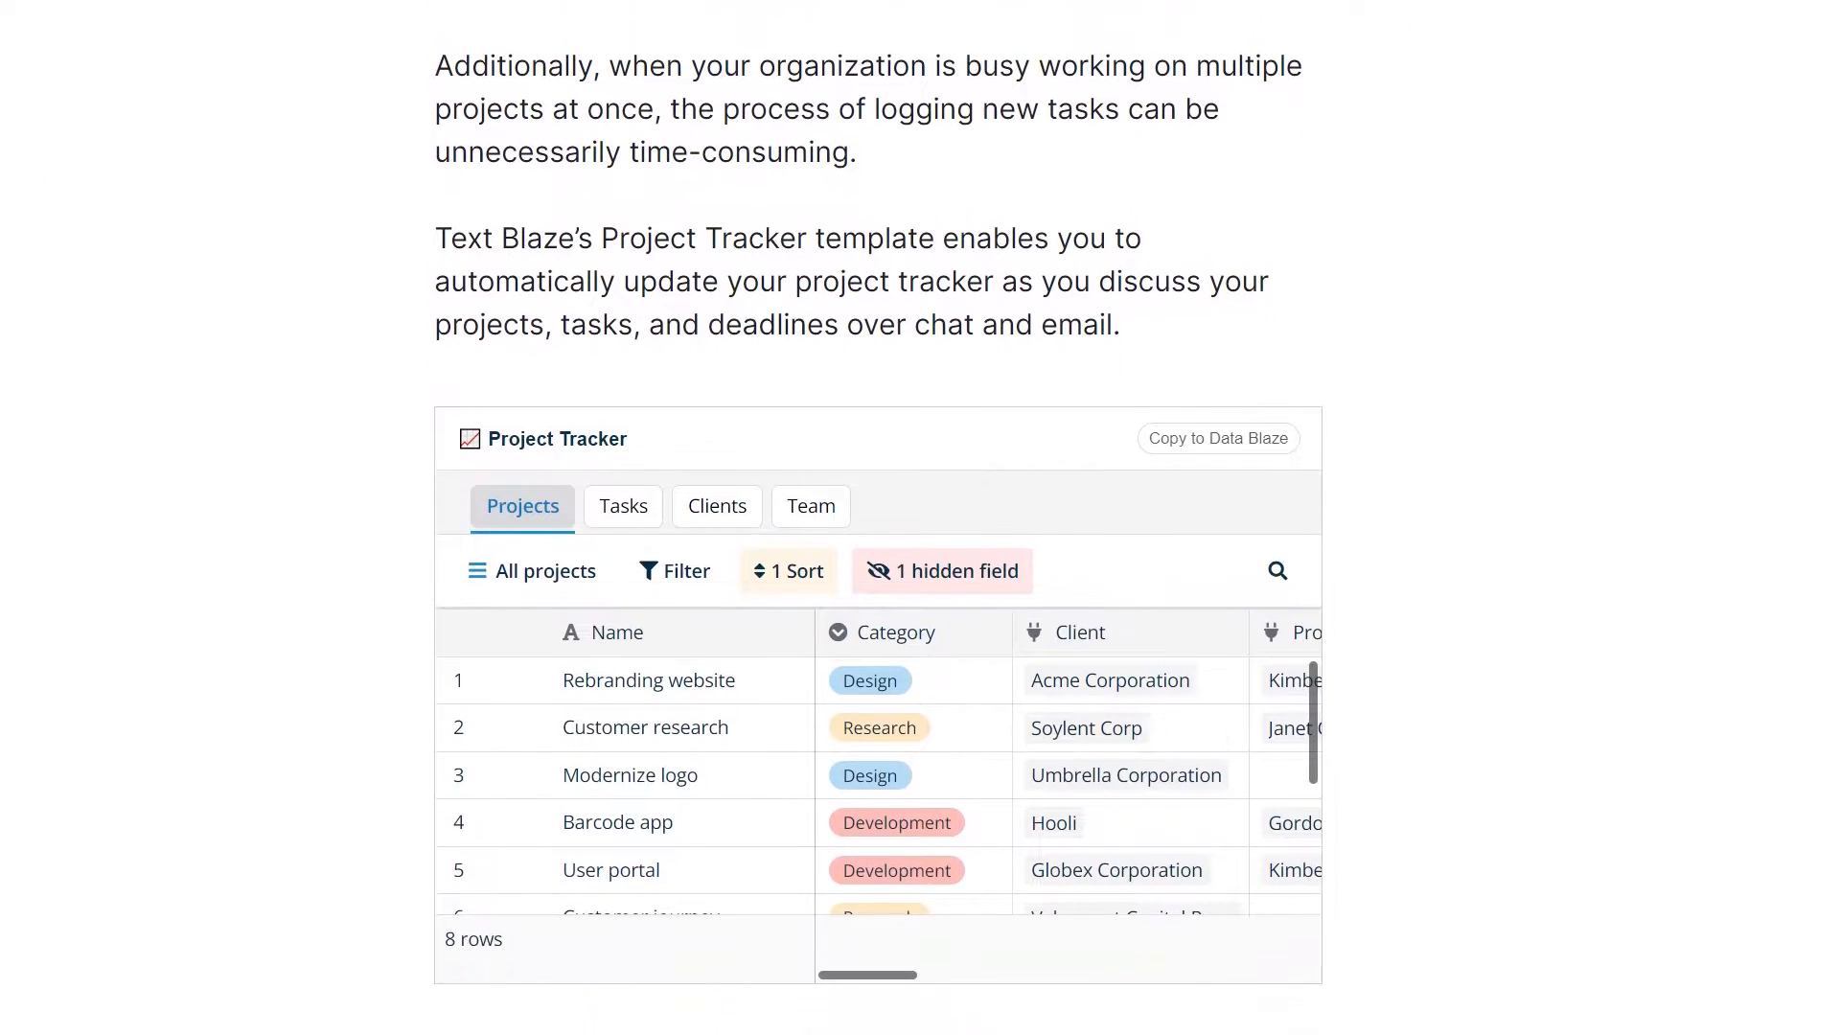
scroll(down, 3)
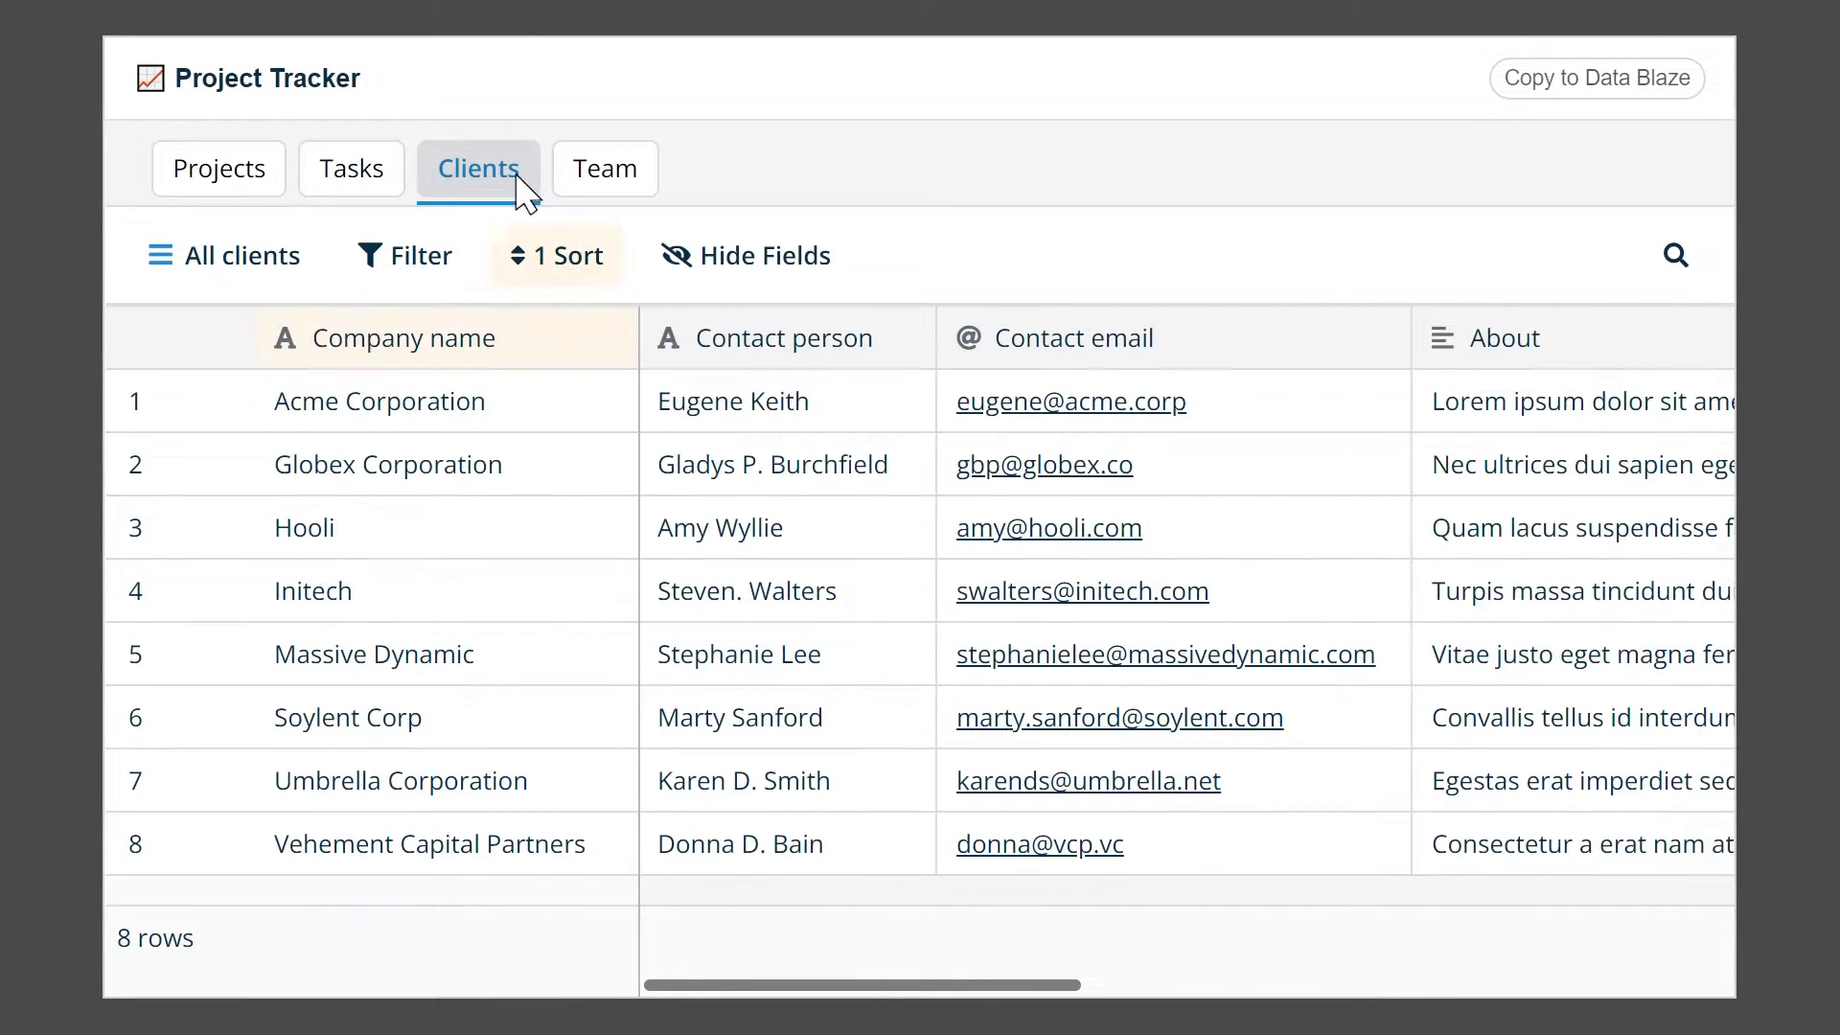
click(219, 169)
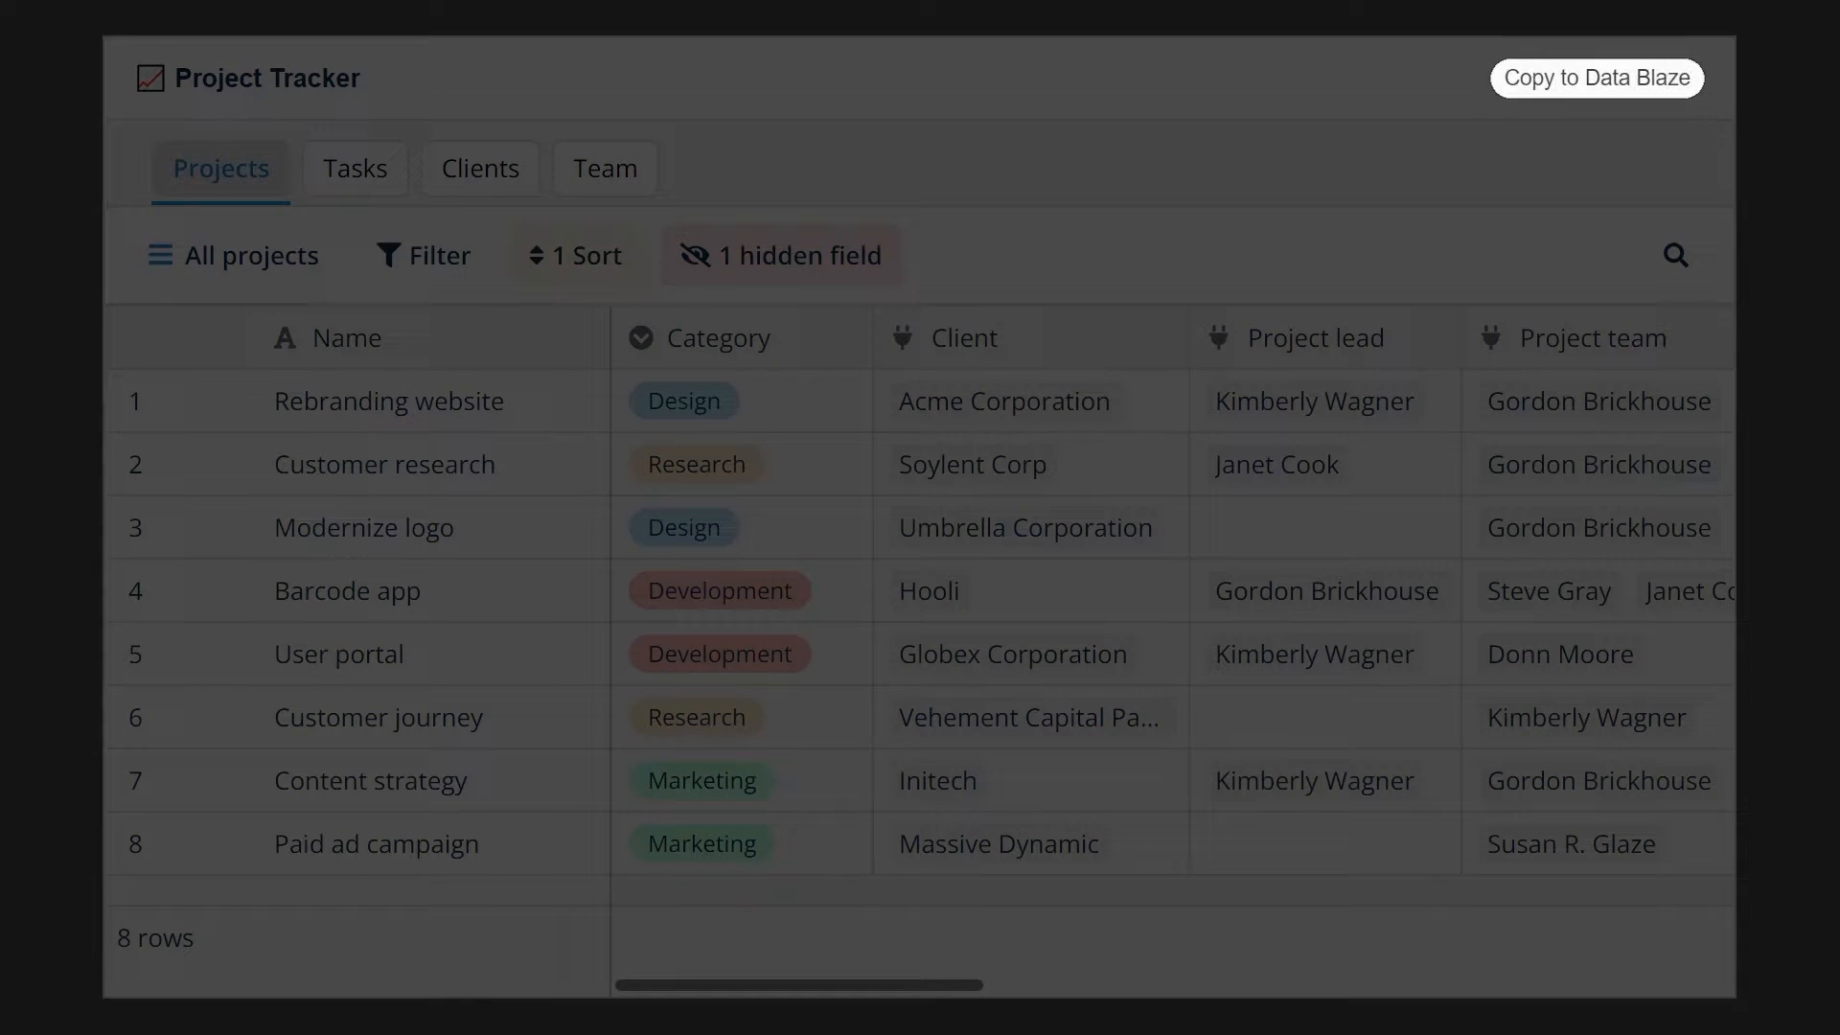
mouse_move(1641, 100)
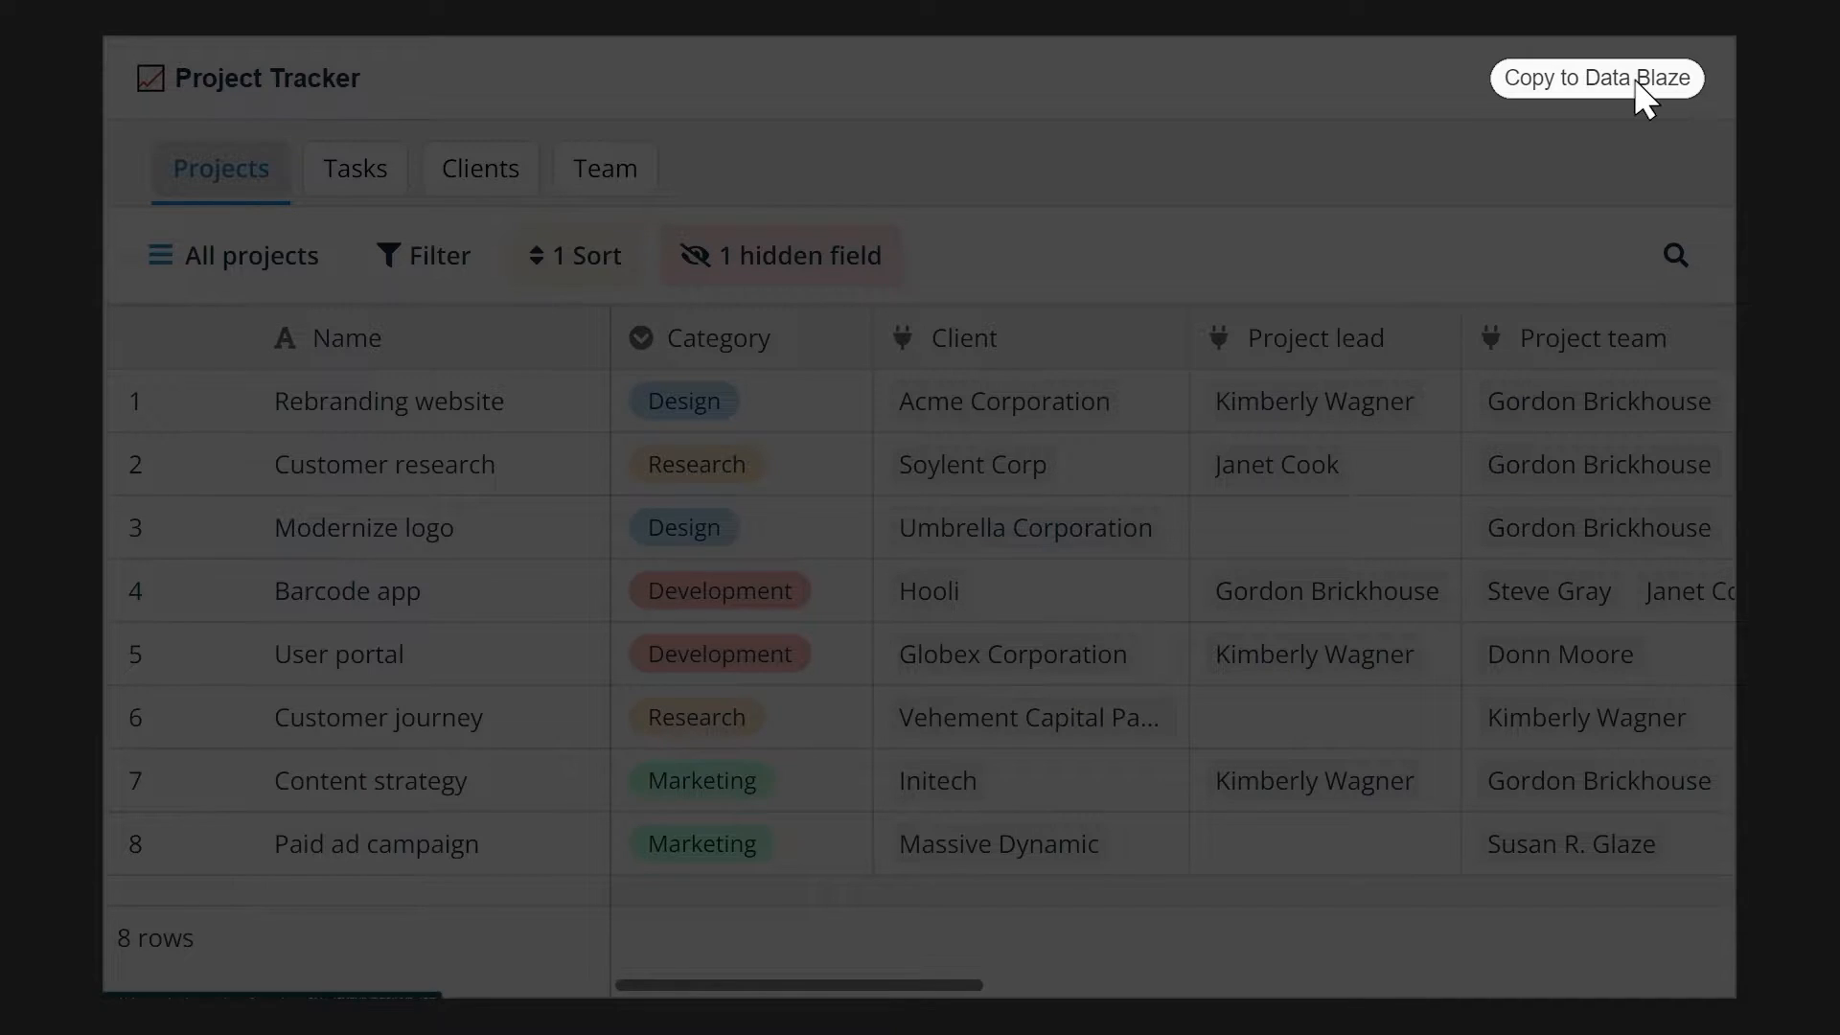
- Copy the Project Tracker template into Data Blaze, reaching the login page
click(1597, 79)
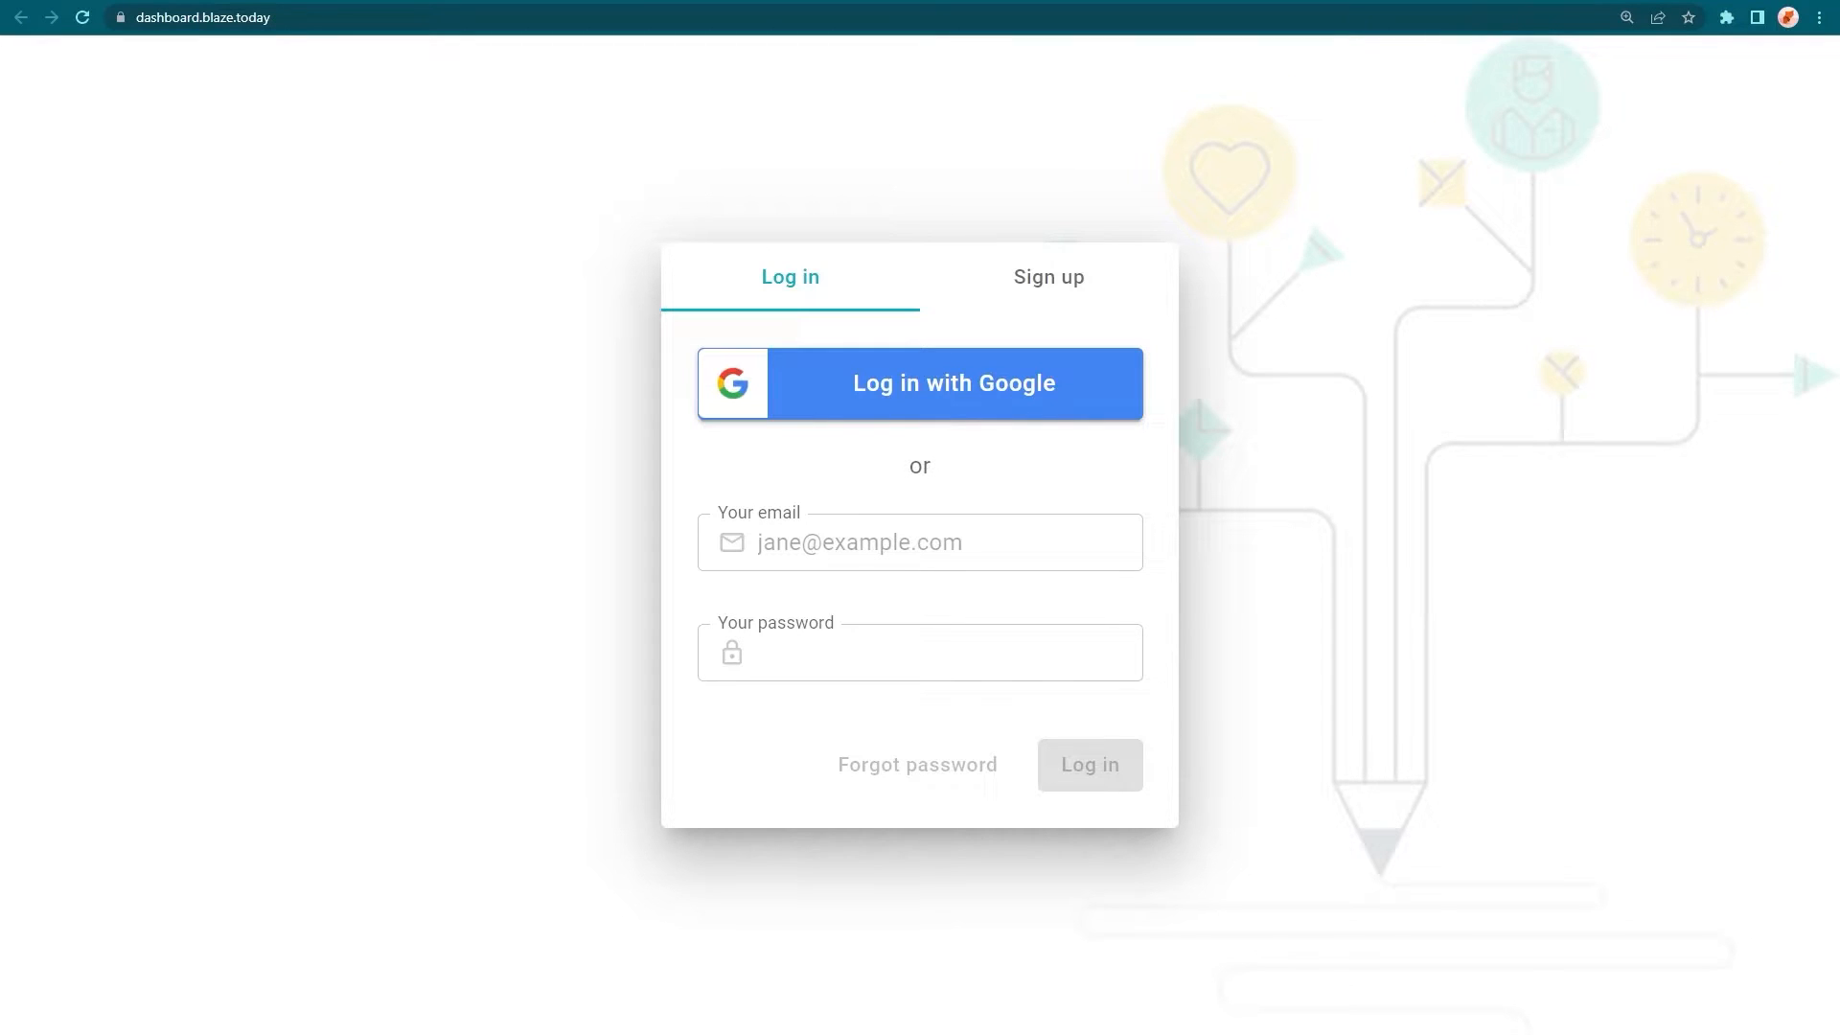
- Sign up for a new account, then get the Text Blaze extension from blaze.today
click(1047, 276)
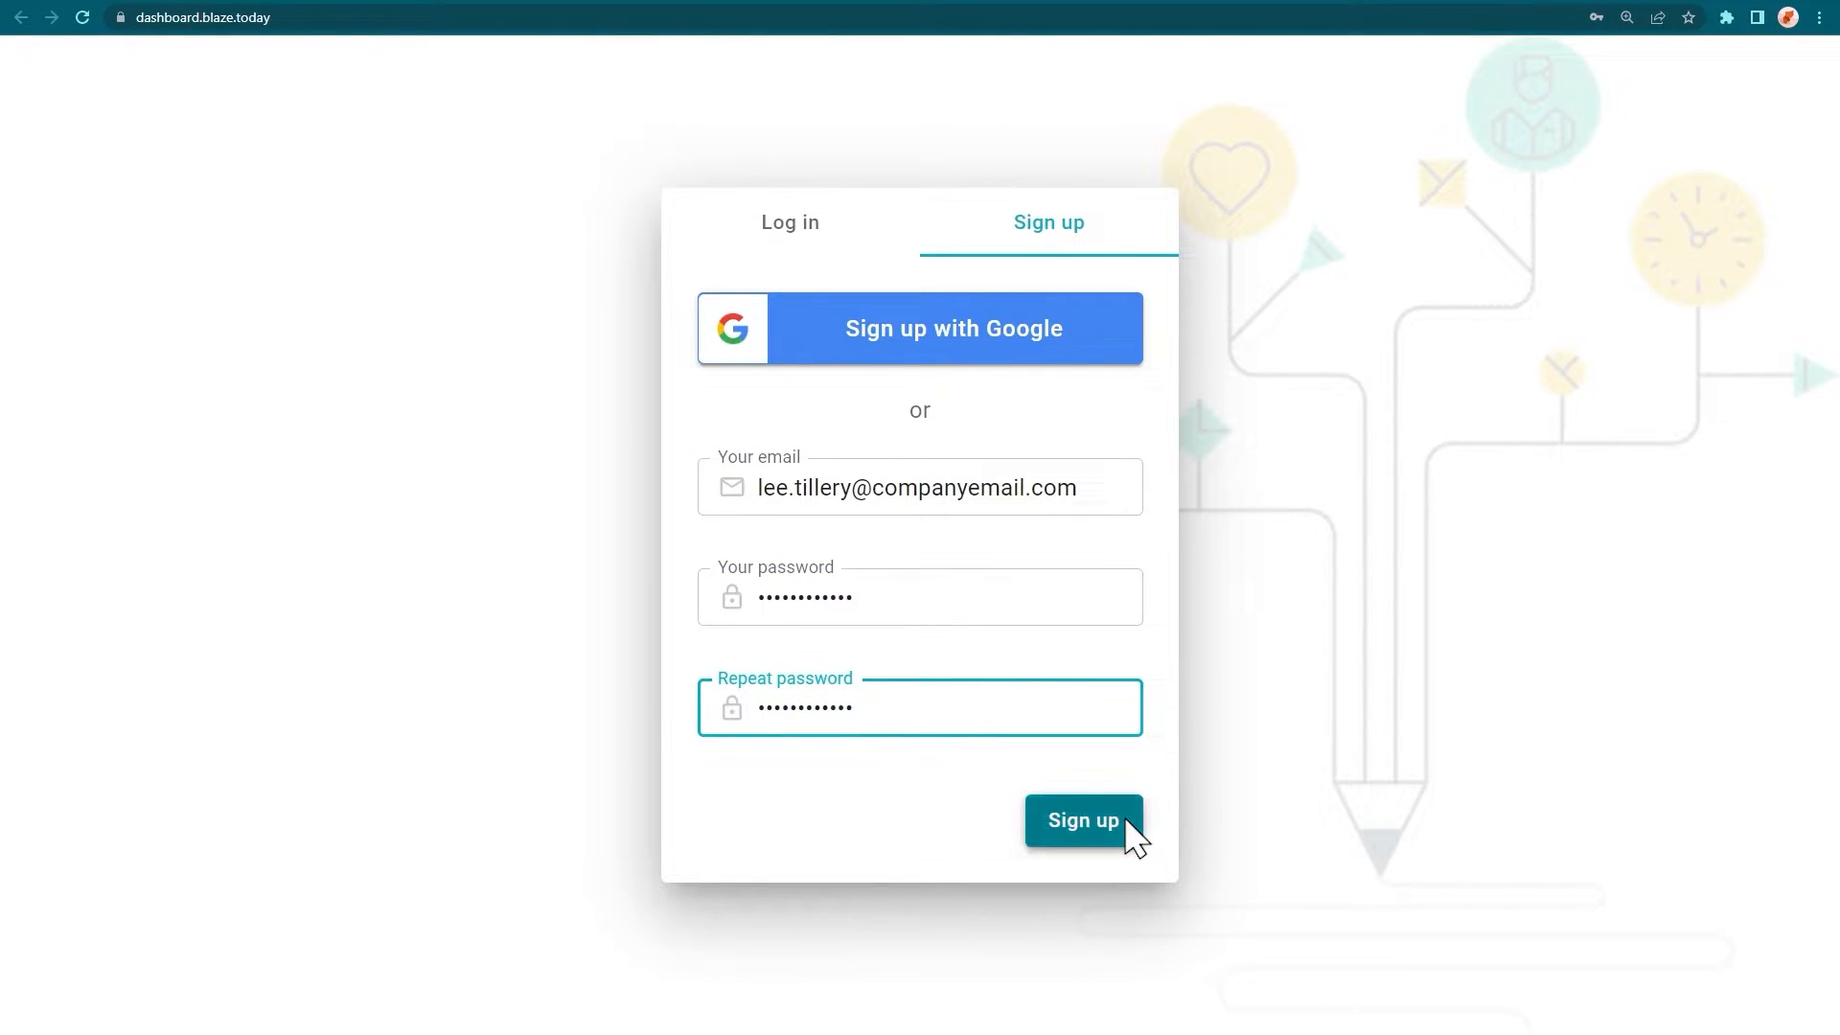
click(1081, 821)
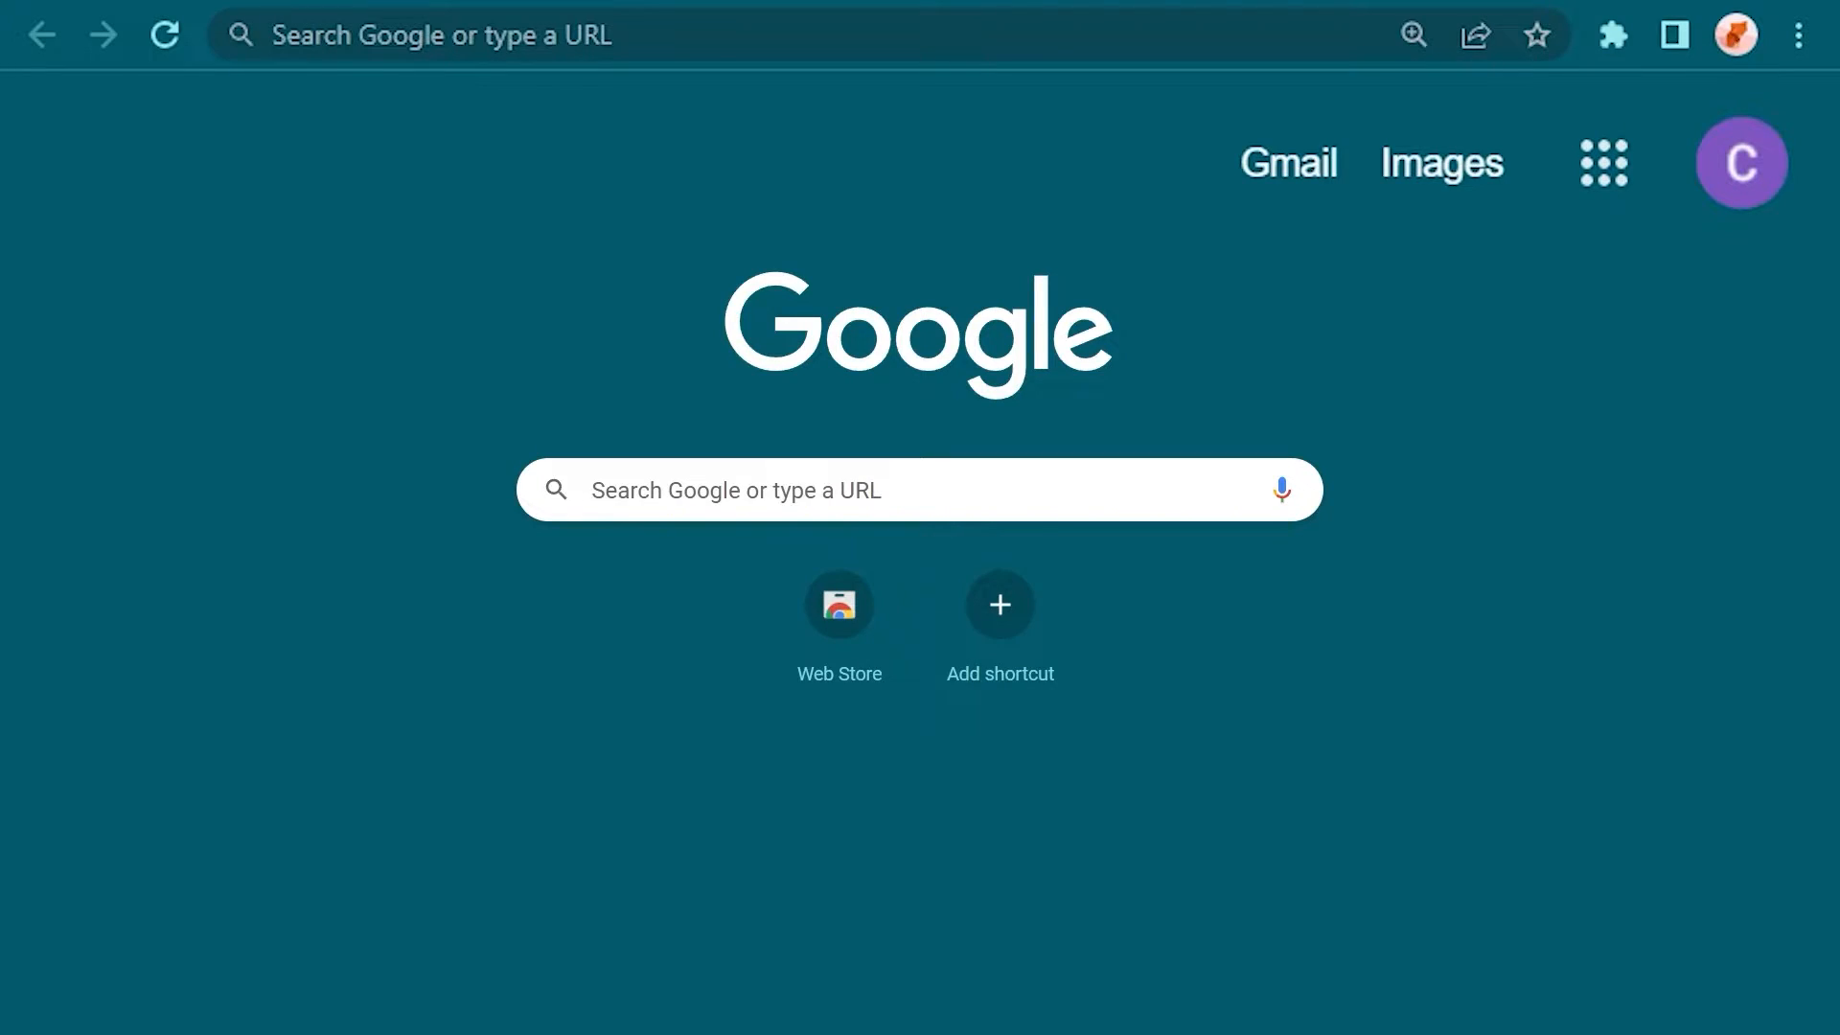
text(blaze.today)
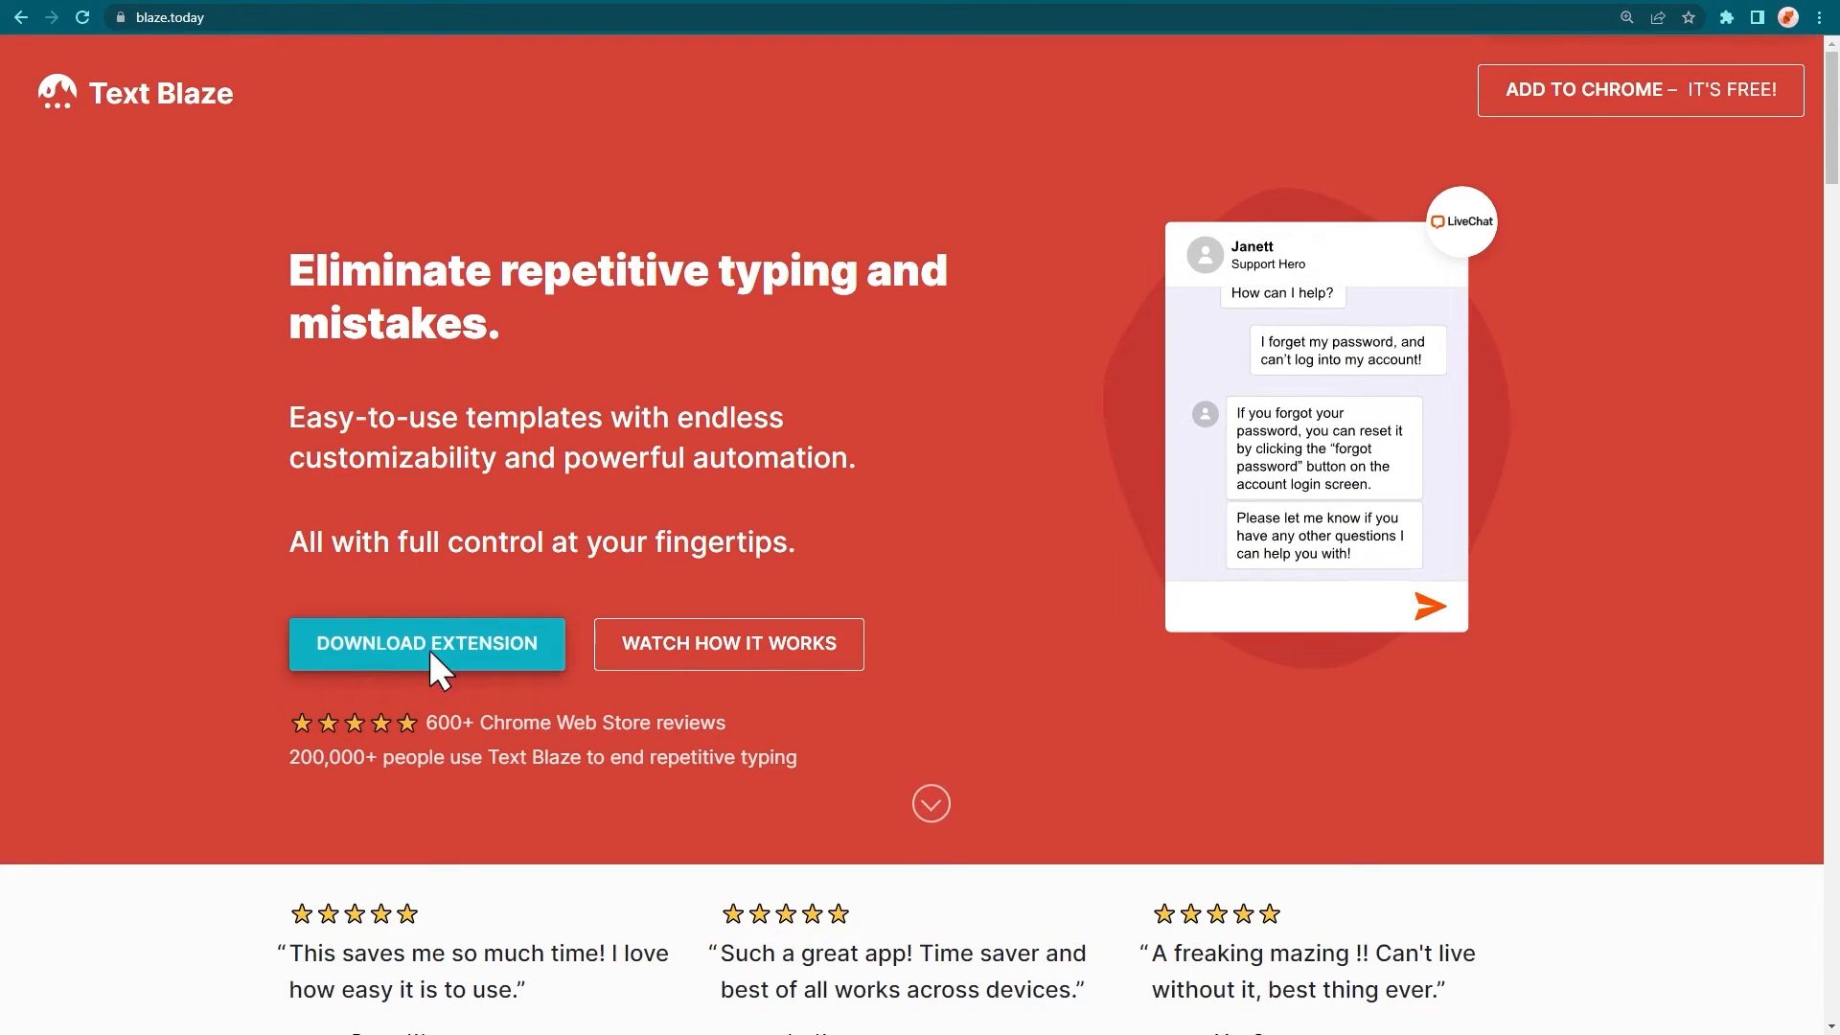
click(425, 644)
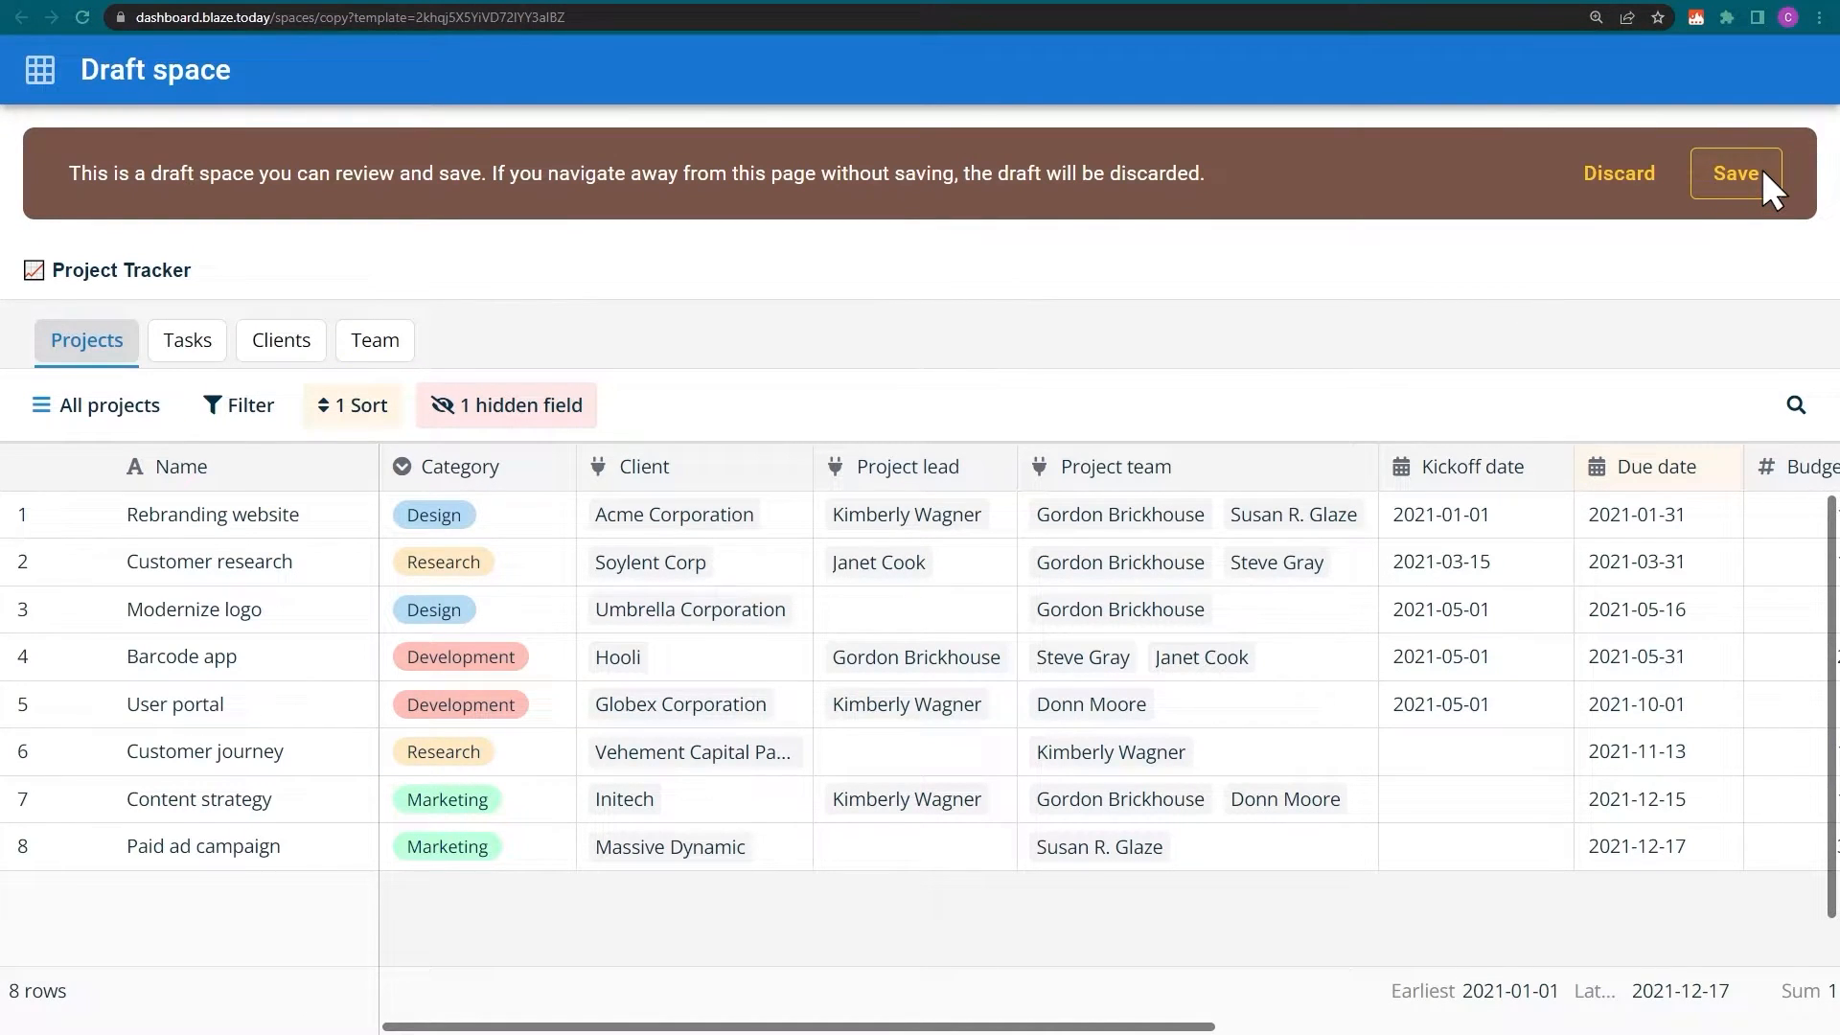
- Save the draft Project Tracker space and view its suggested snippets
click(1735, 173)
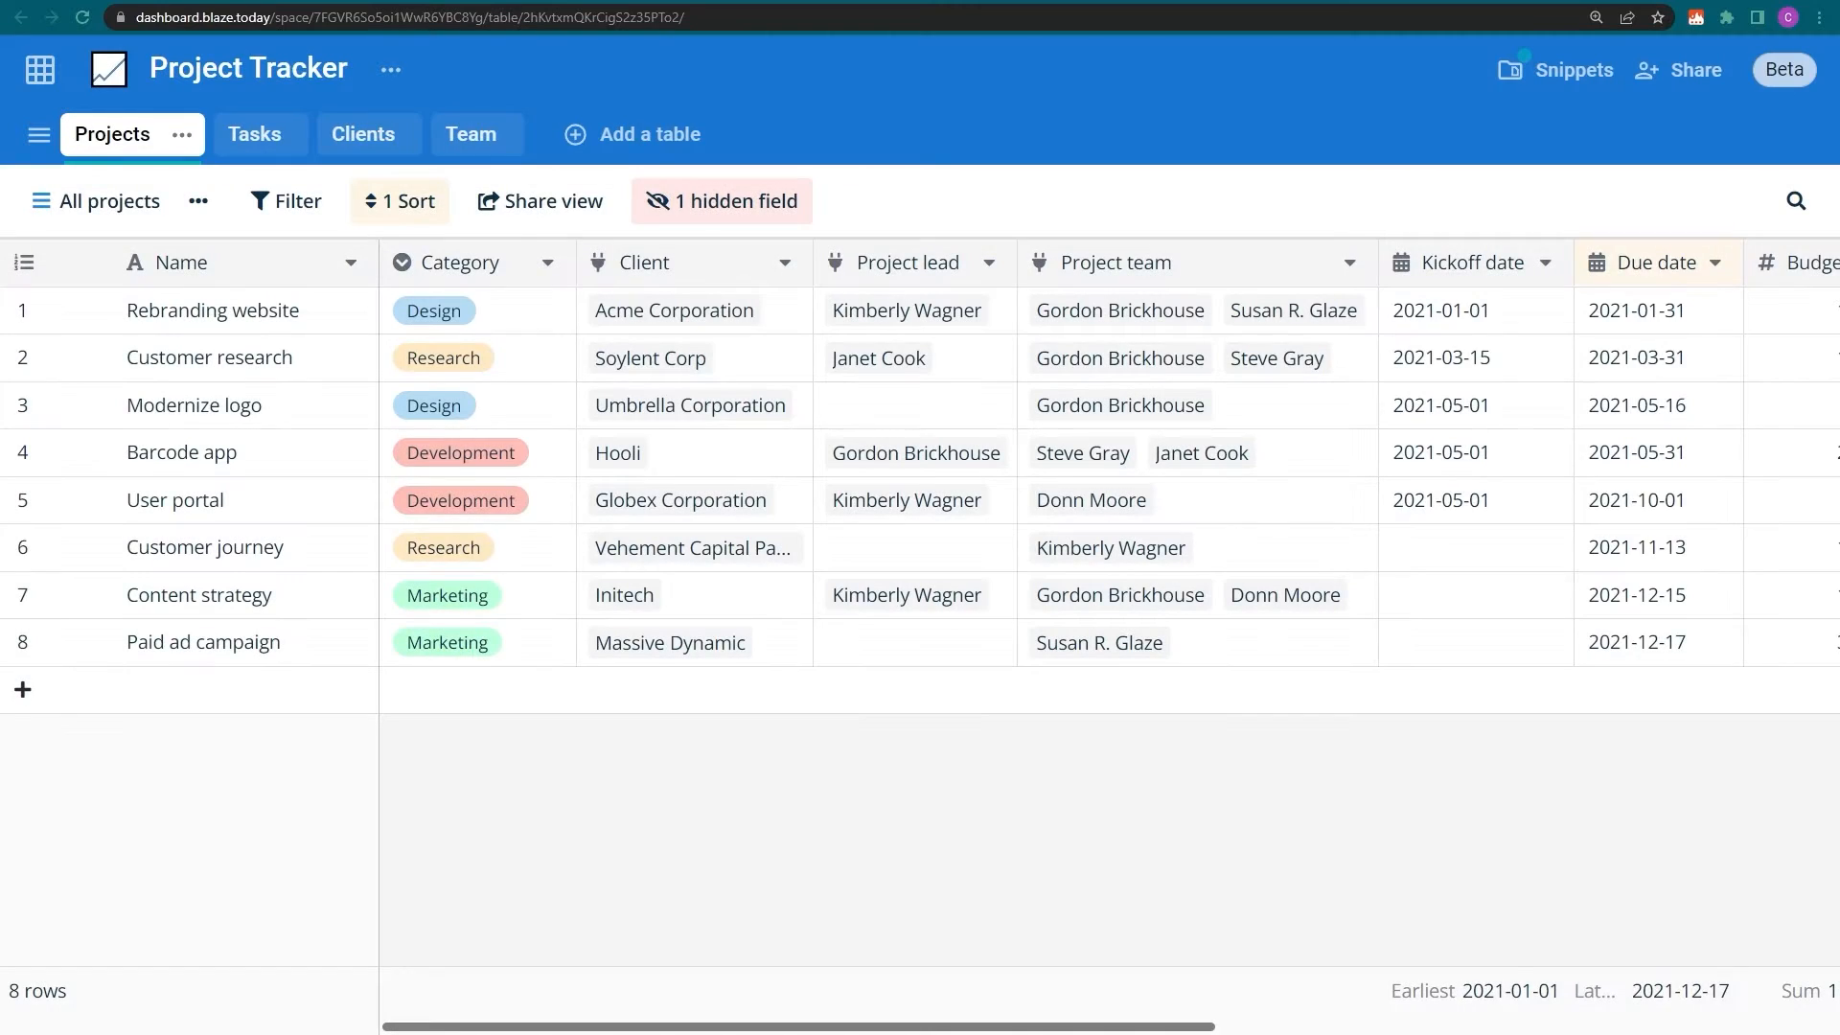
click(1572, 69)
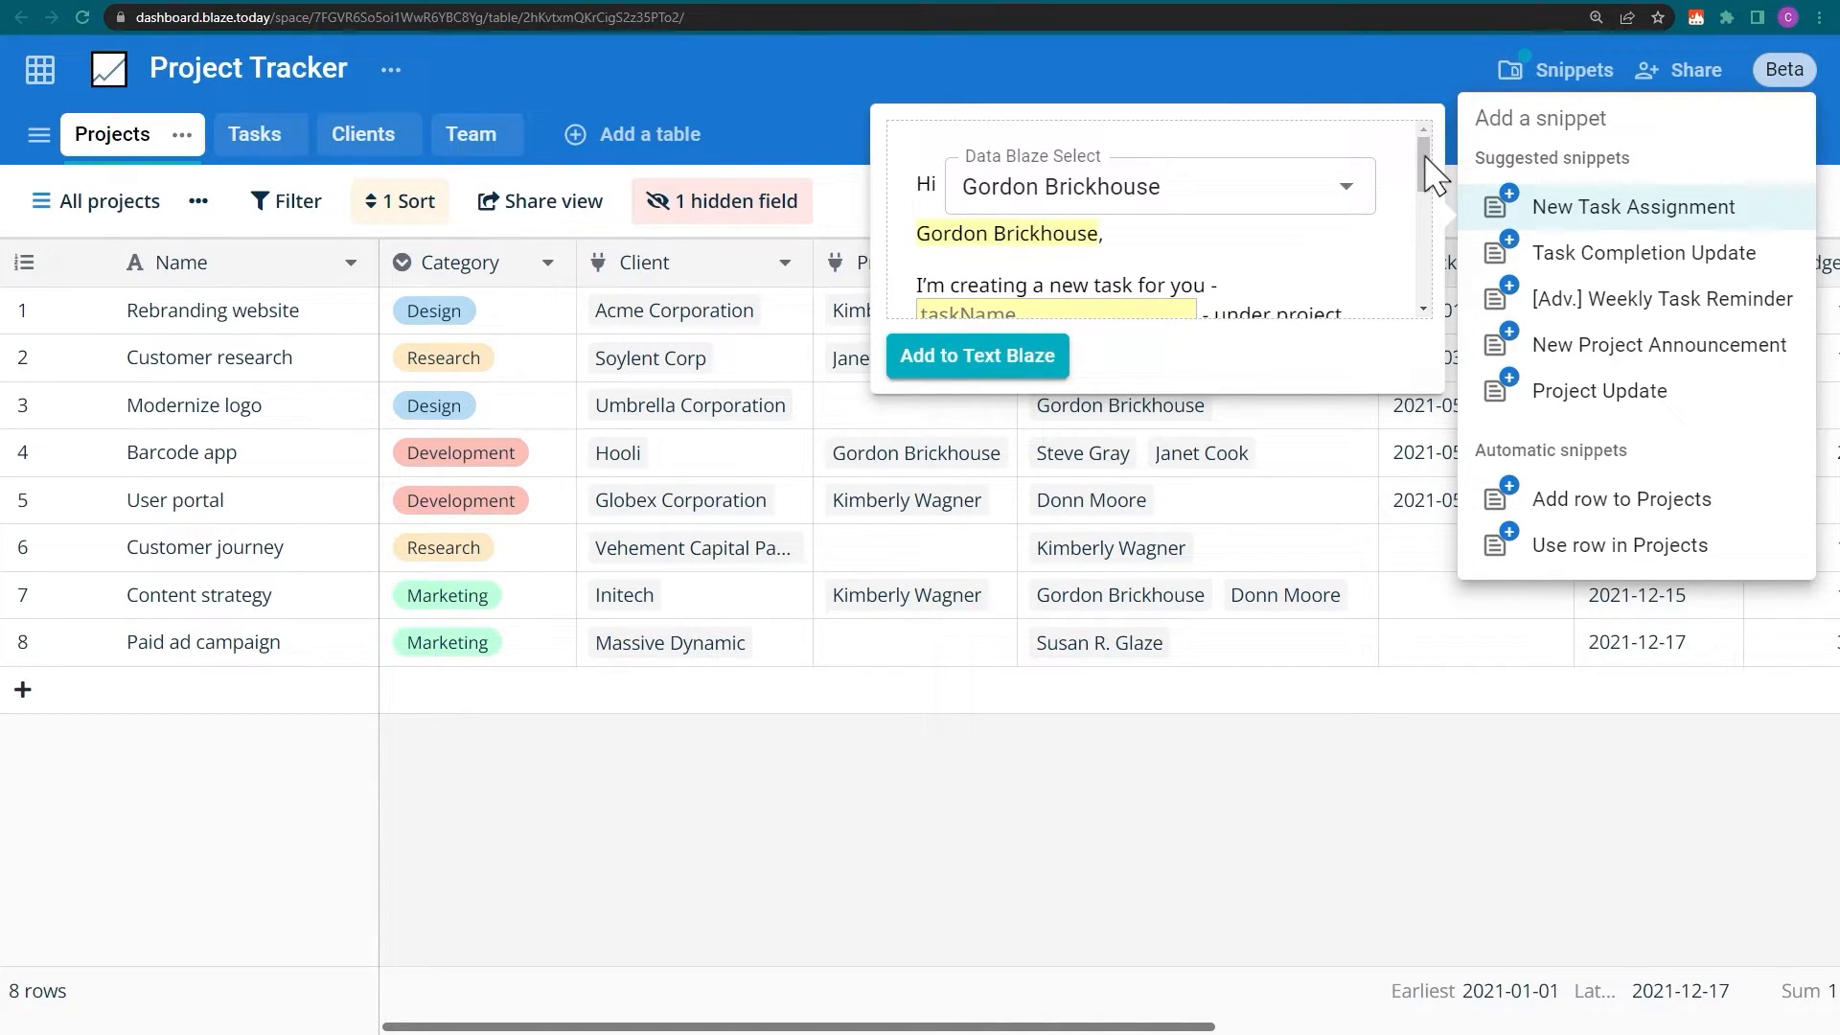
scroll(down, 3)
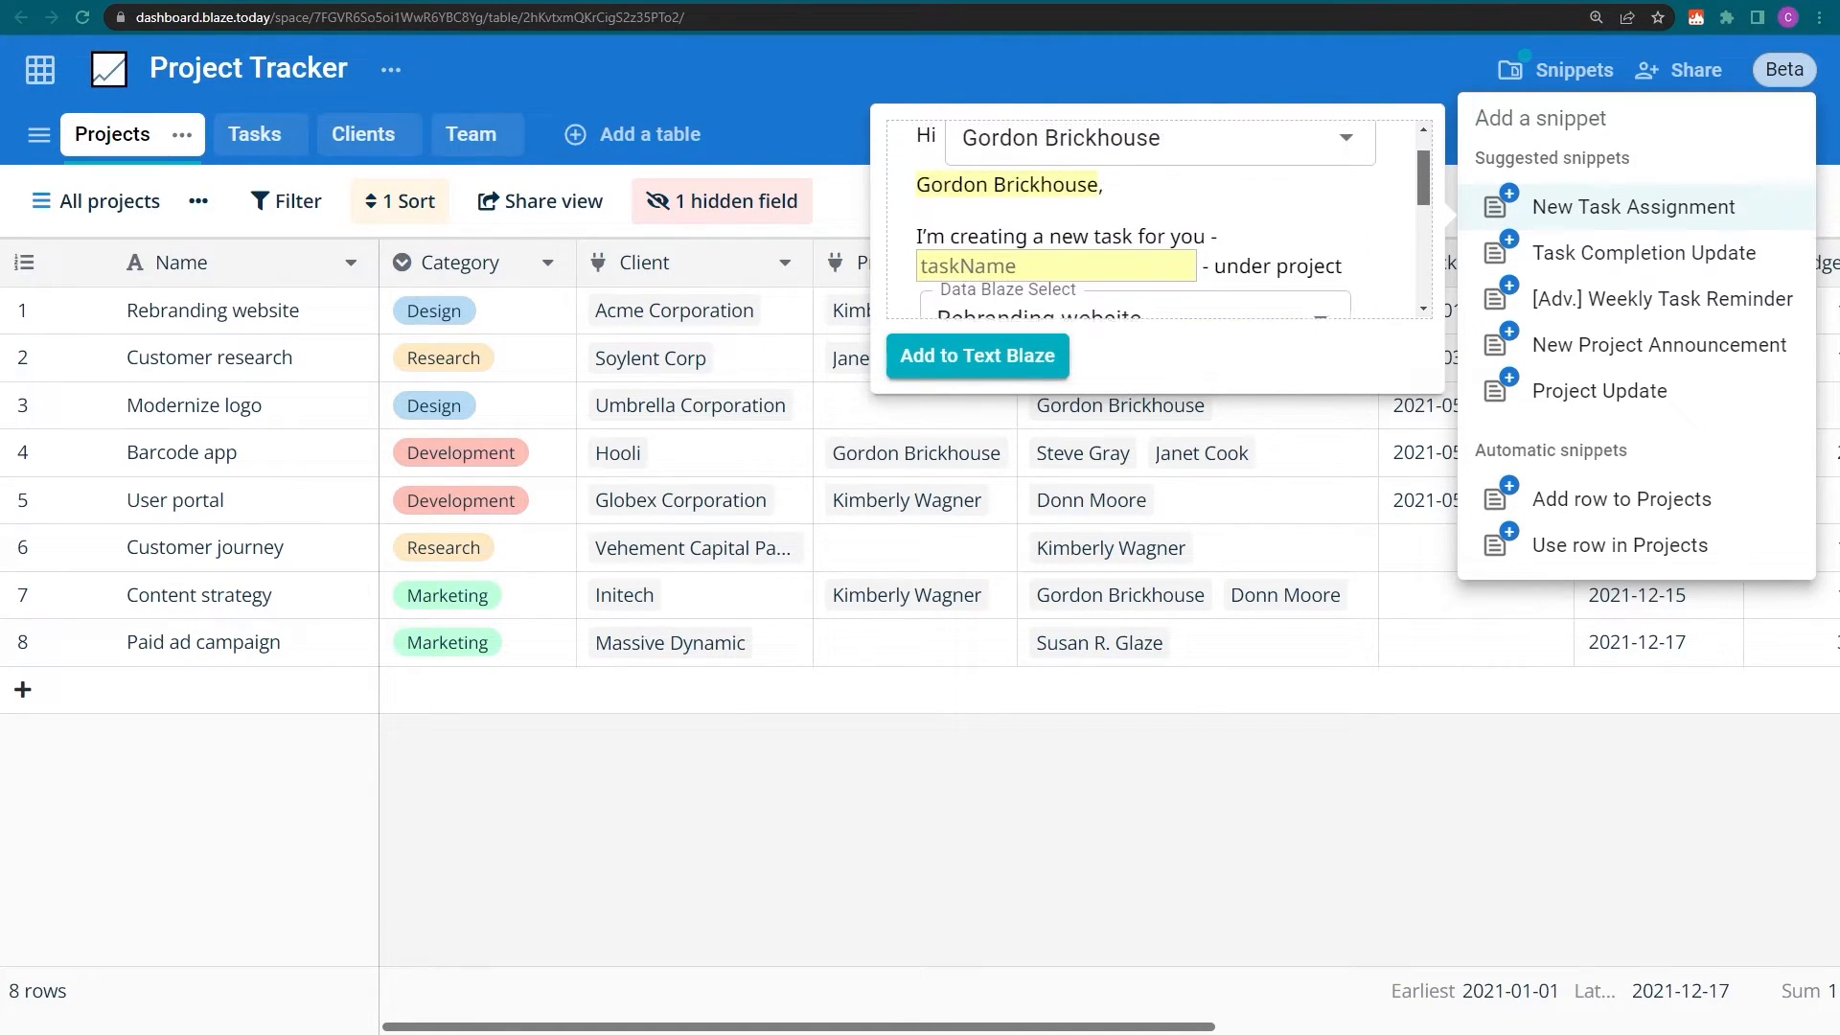
- Add the New Task Assignment snippet (/newtask) to Text Blaze in the Project Tracker folder
click(976, 357)
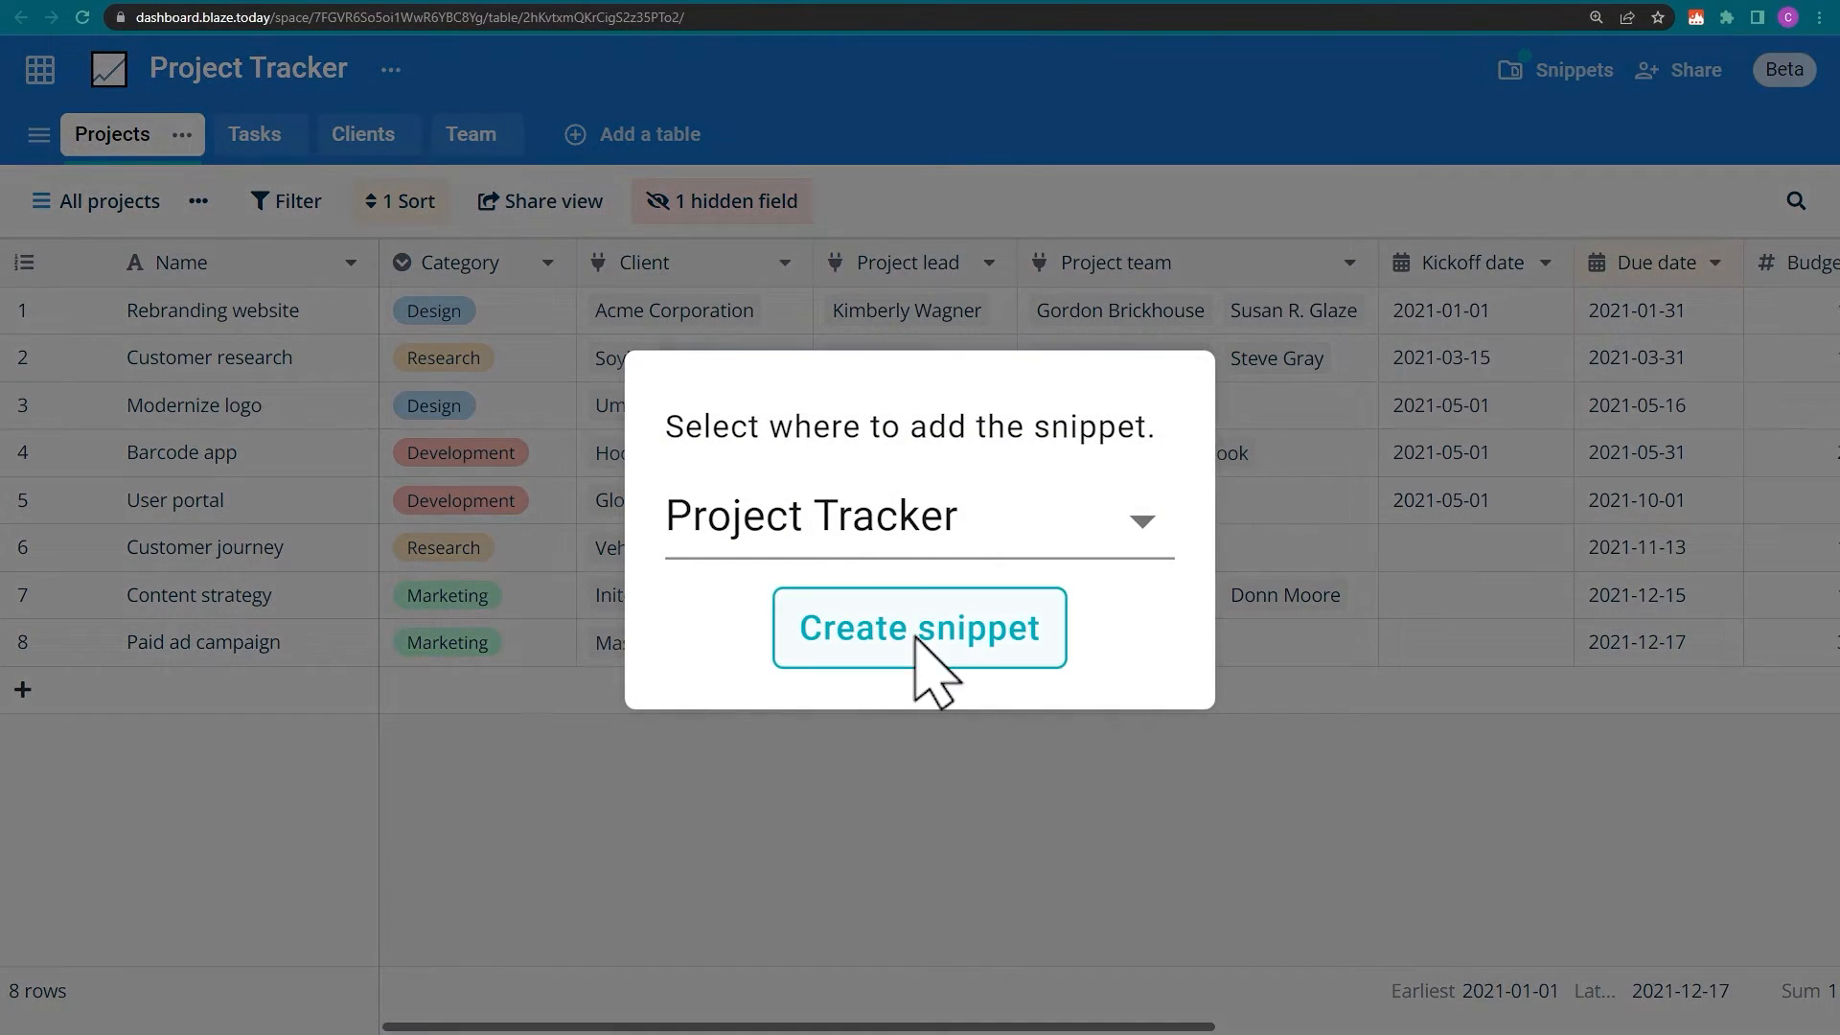
click(918, 627)
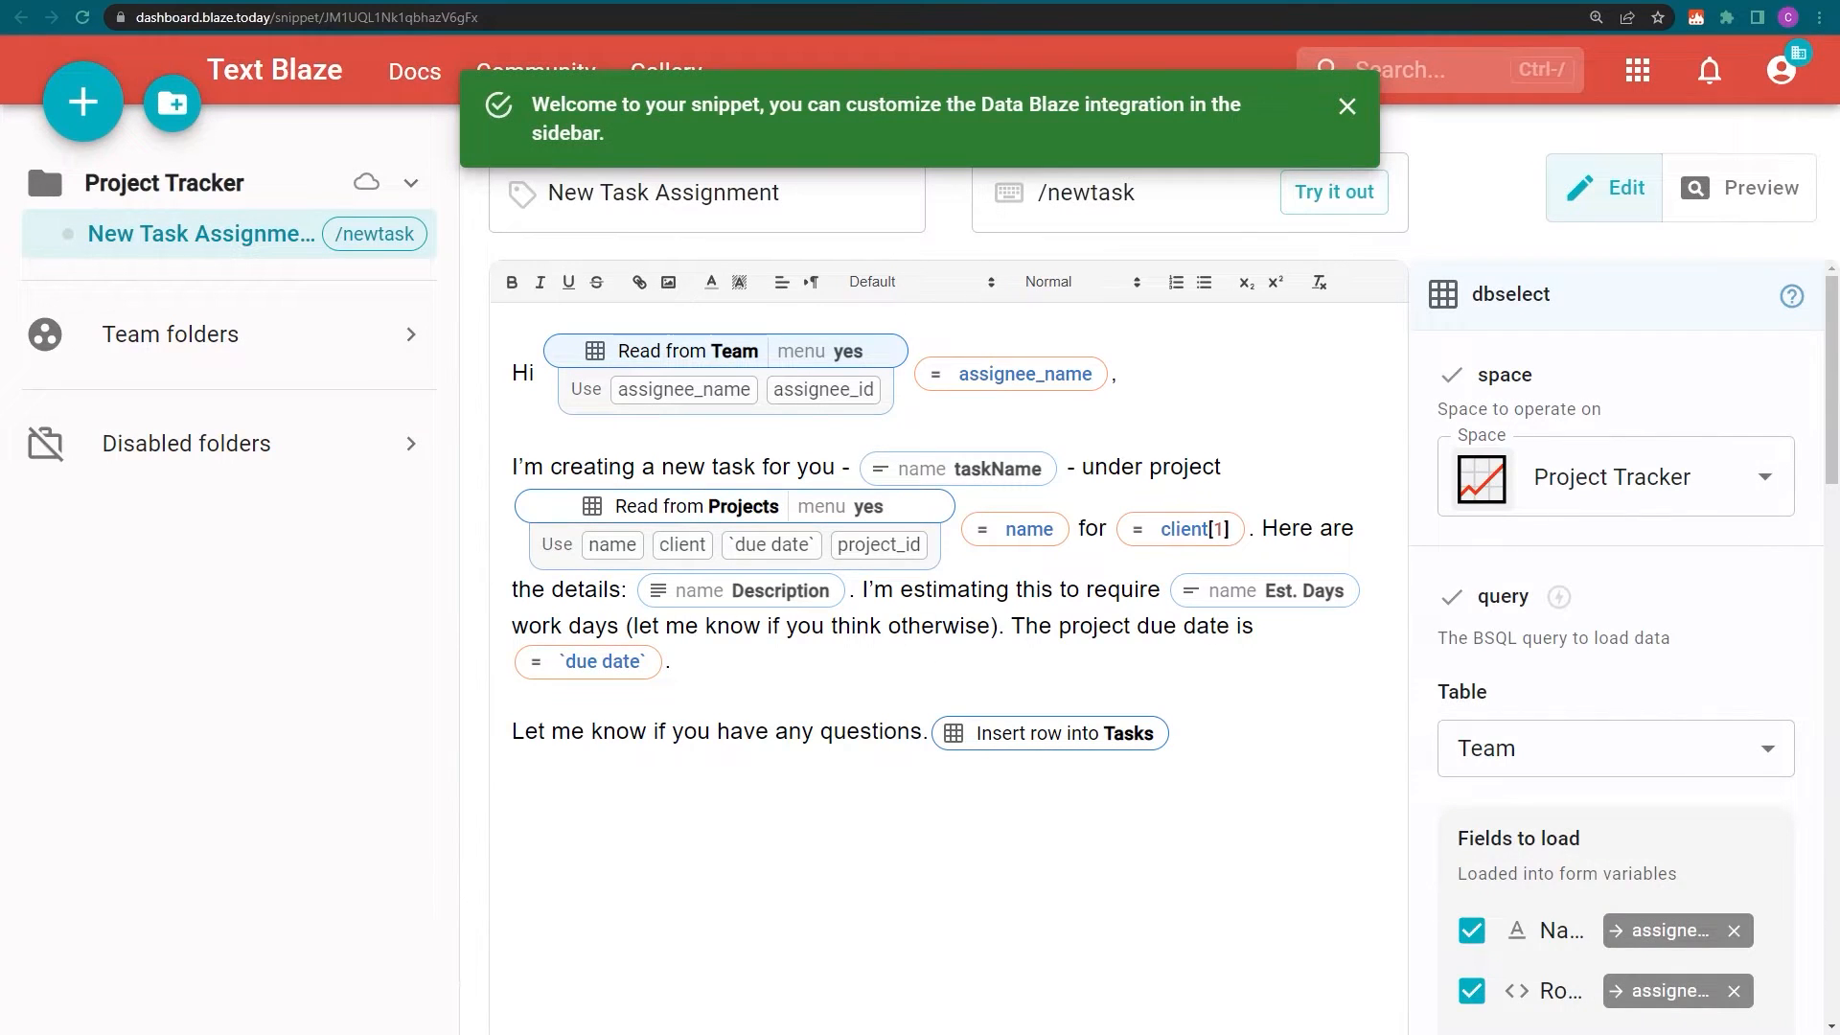
click(1346, 108)
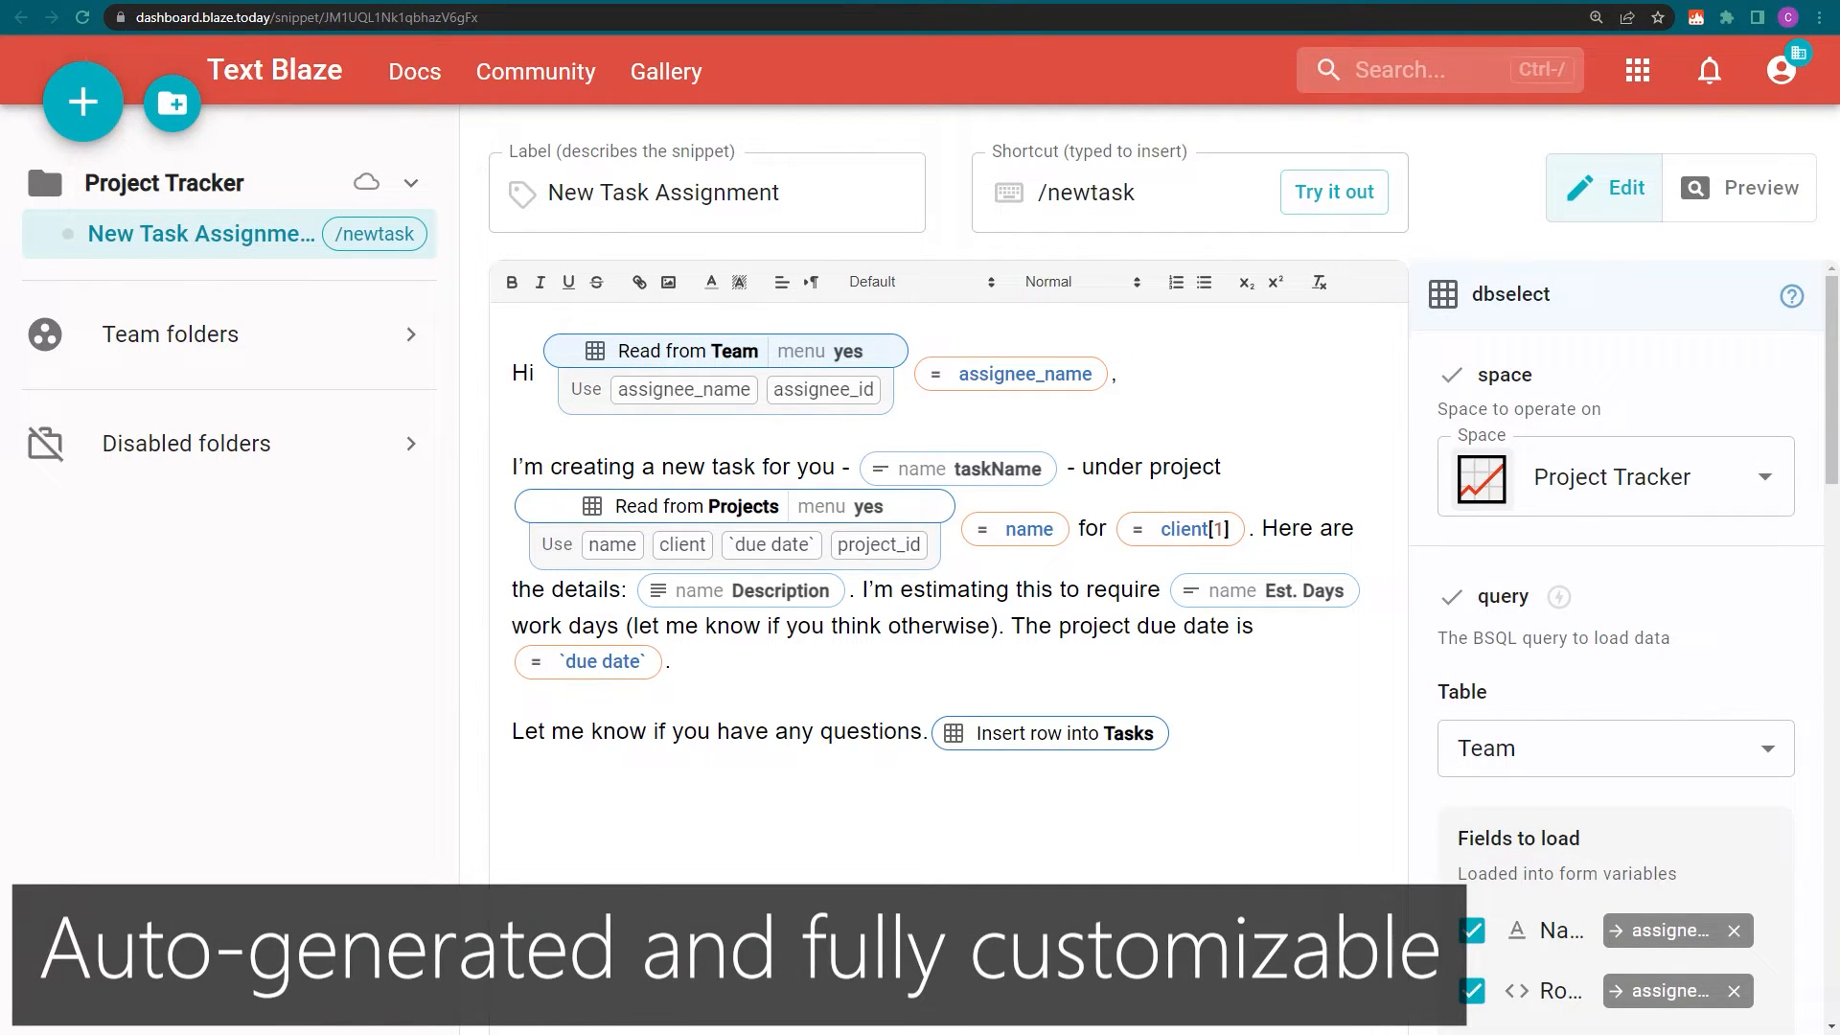